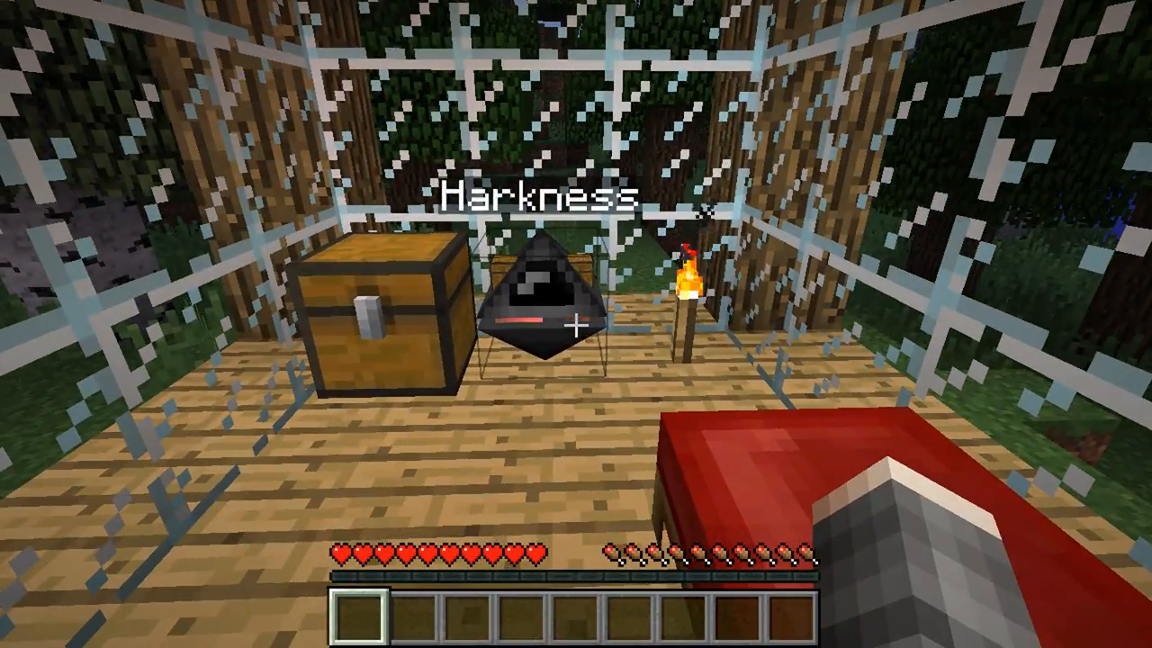
Switch from the game to Konsole, remove home/me.txt and begin a vim command
key("Escape")
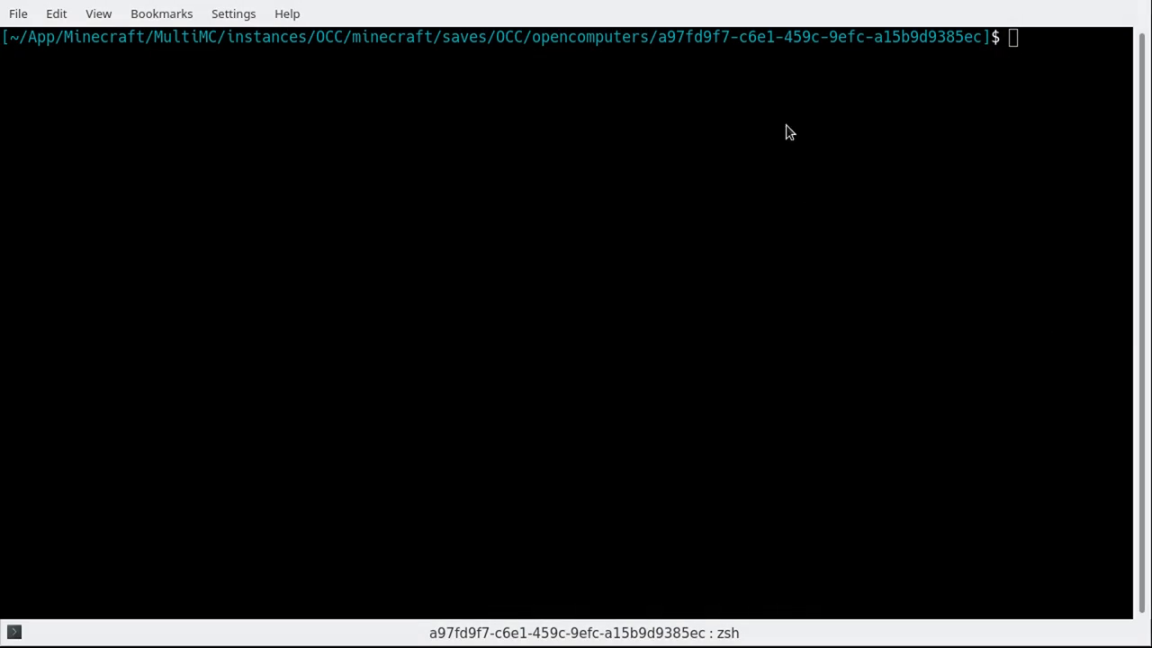
type("vim")
type("rm home/me.txt")
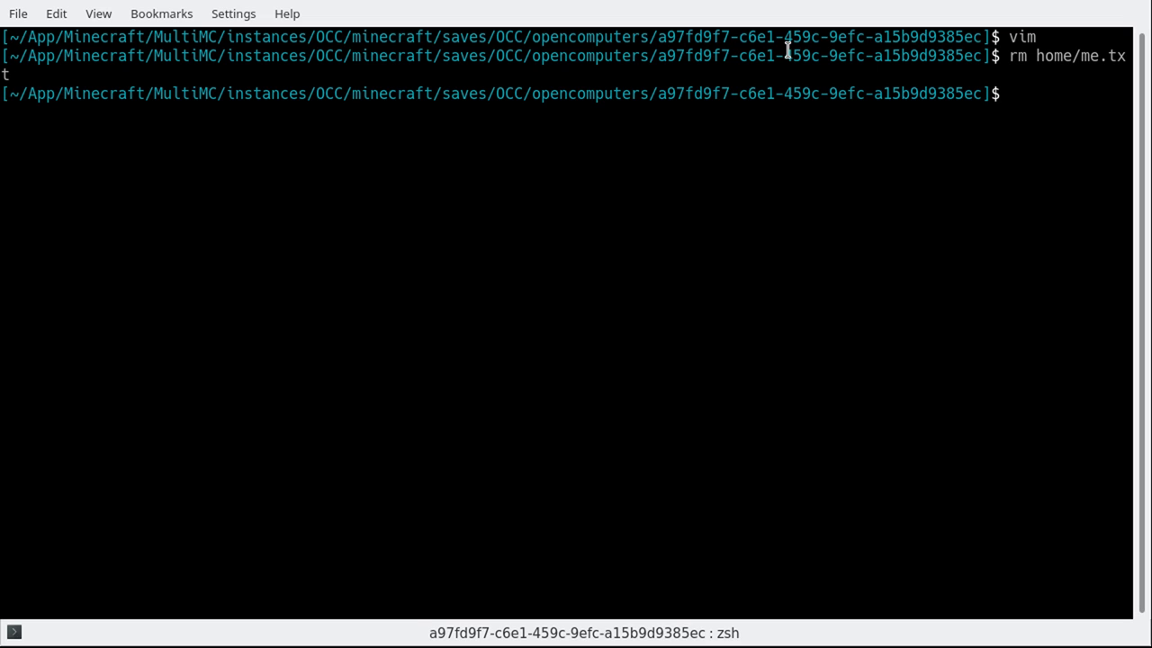
type("vim h")
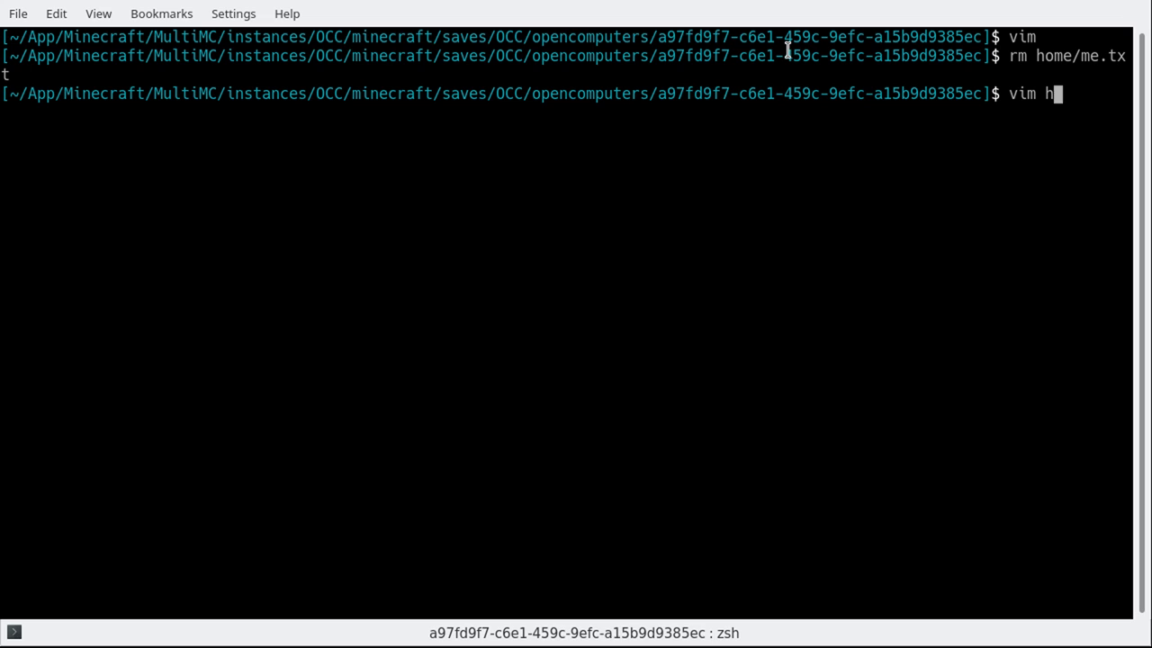
Launch nvim, edit home/file and write lines including 'stuff!' into it
key("Return")
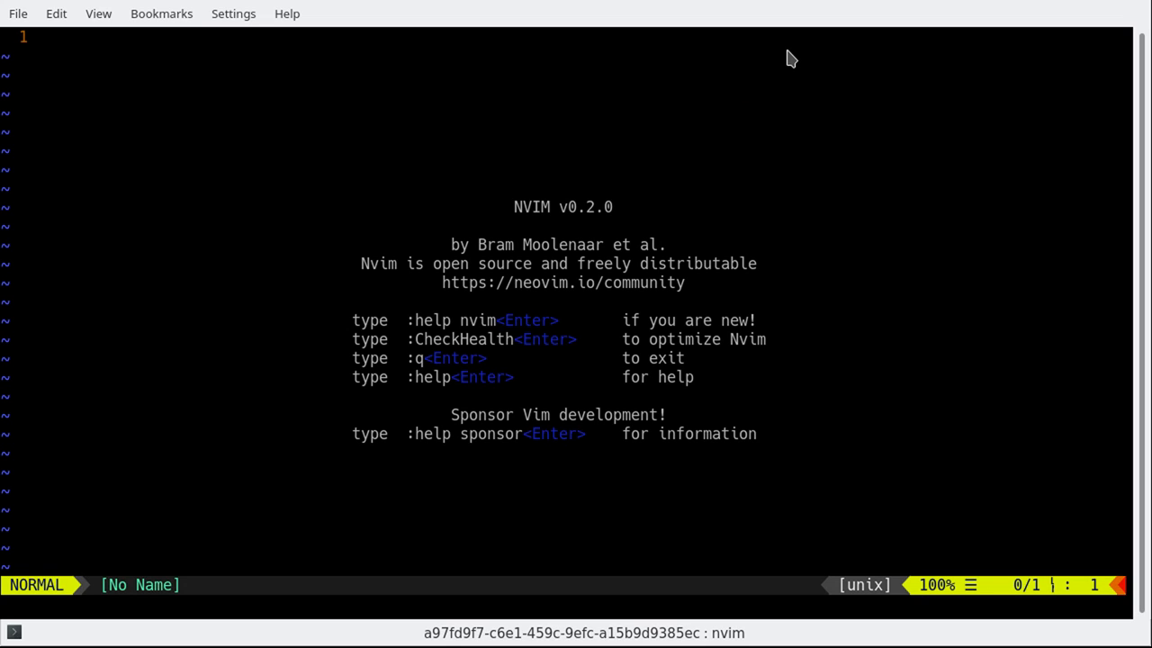
type(":e home/")
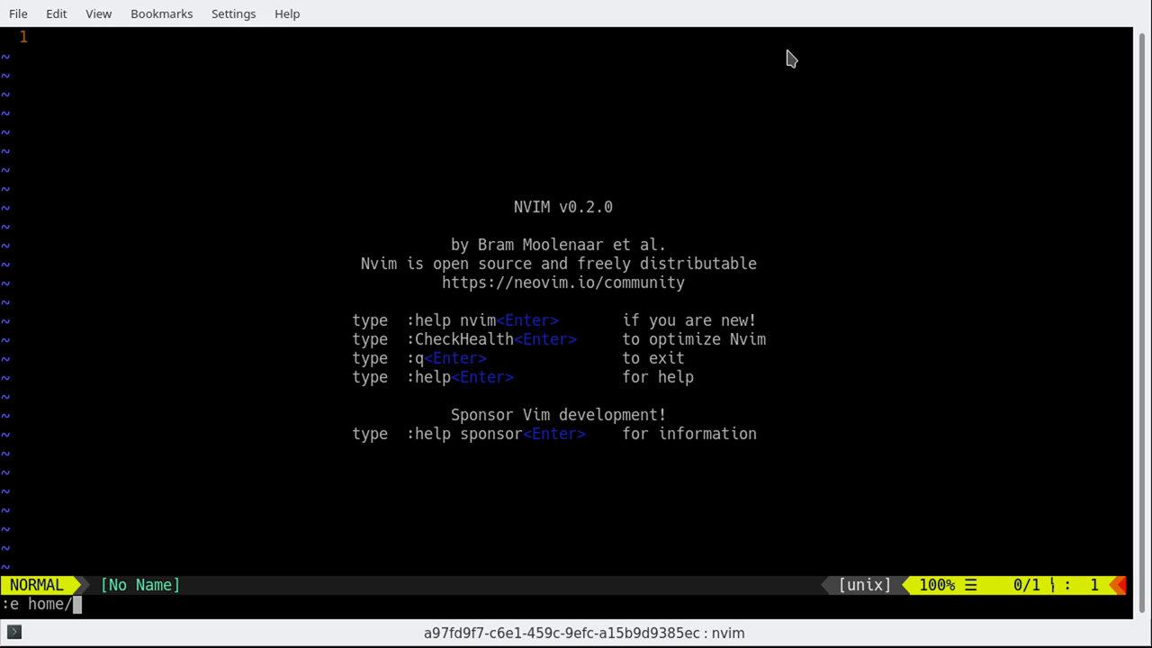
type("file")
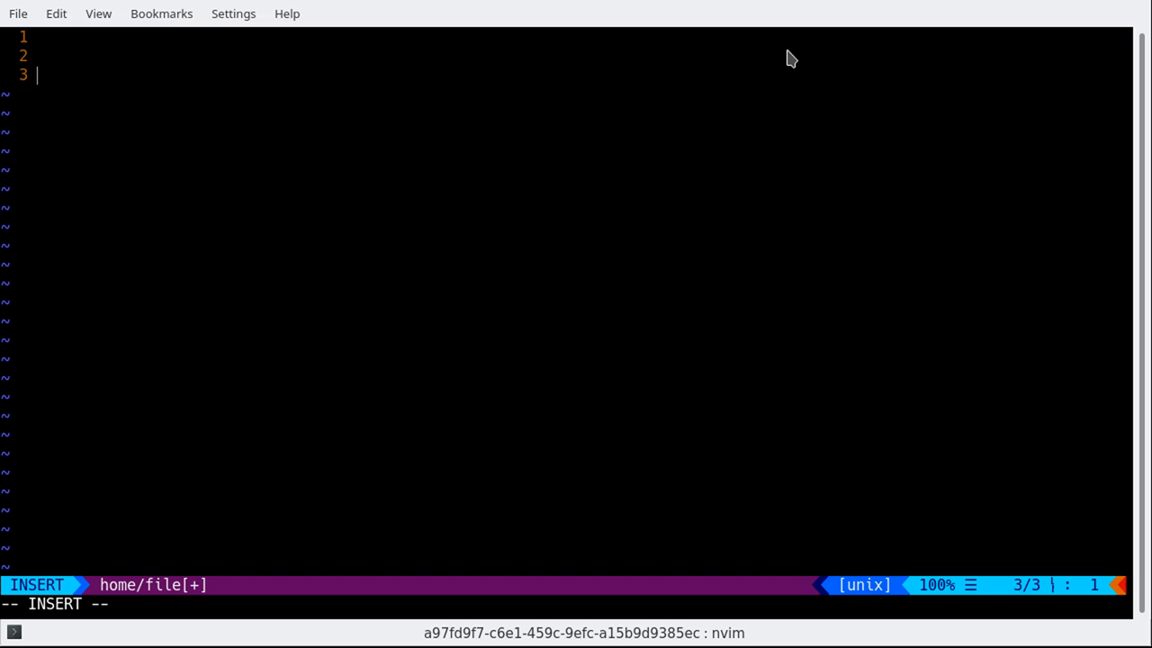
type("stuff!")
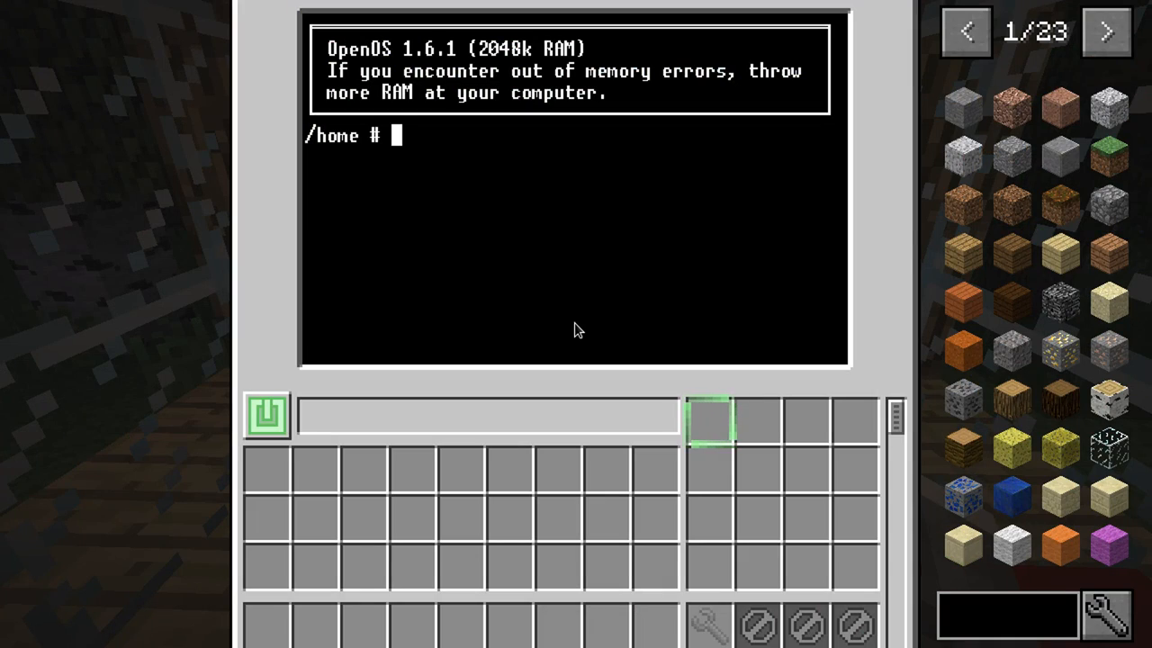
On the OpenOS terminal list and cat file, then edit it adding 'more stuff' and save
type("ls")
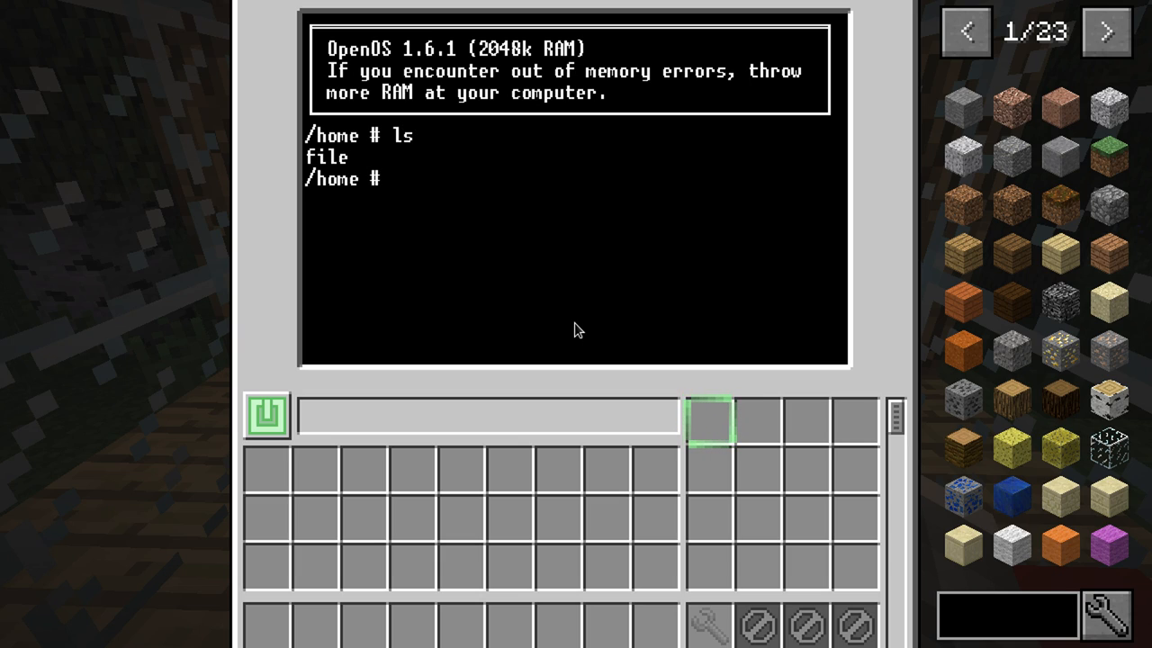
type("cat file")
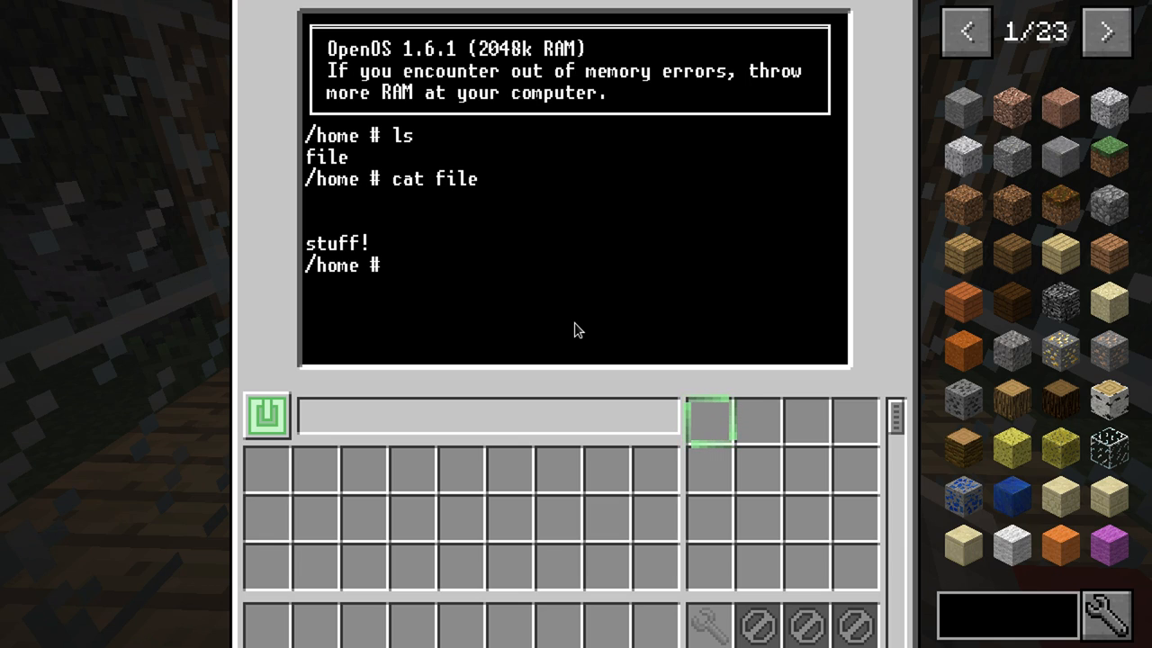
type("edit file")
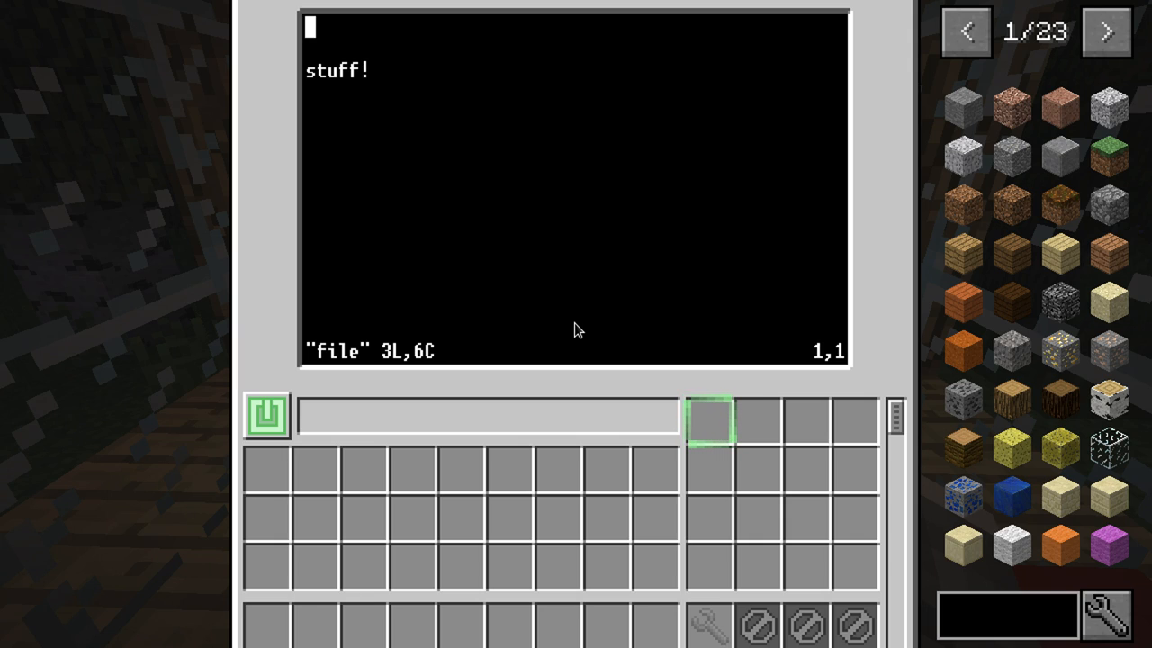
type("more stuff")
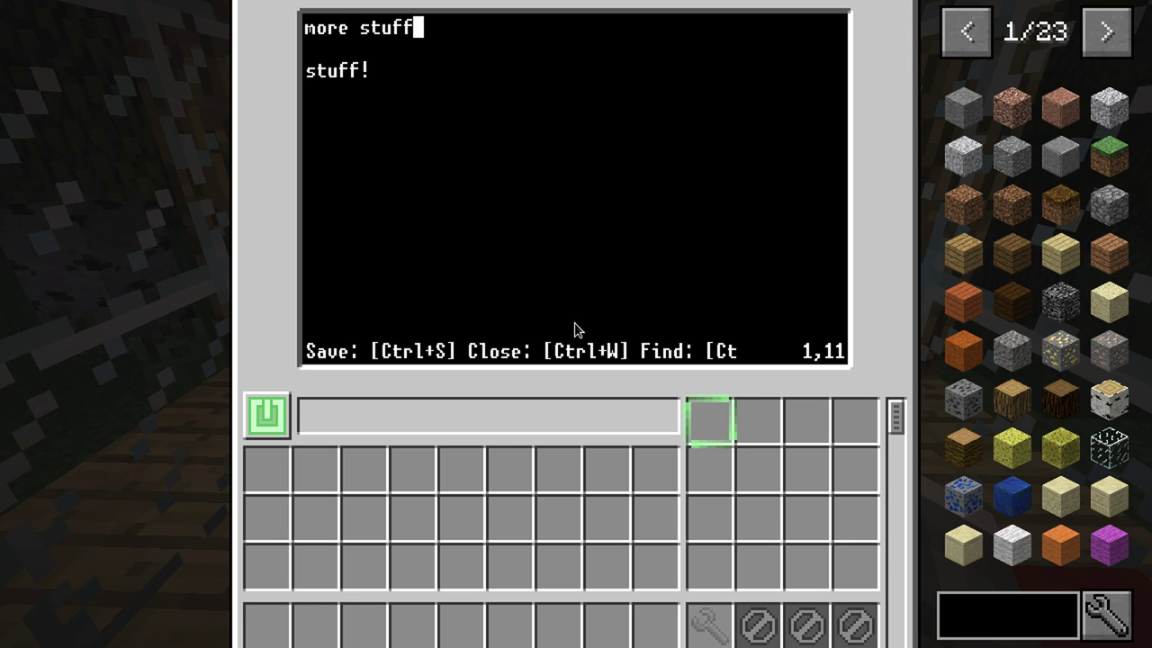
key("Ctrl+s")
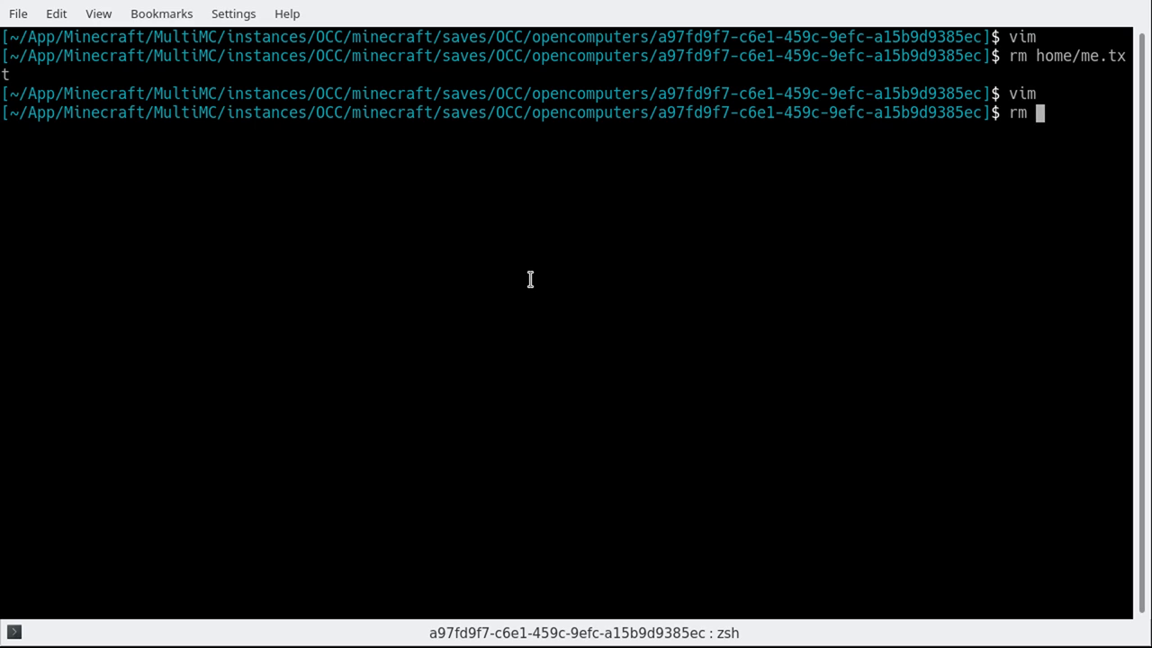
Remove home/file from the disk folder and start vim again
type("home/file")
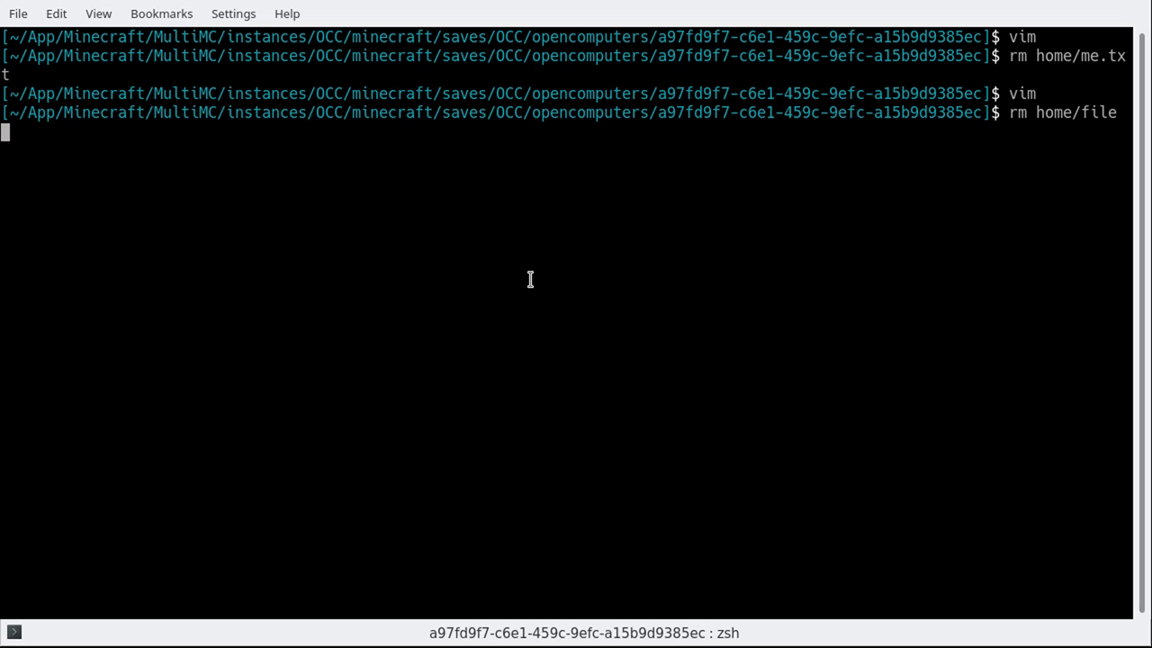
type("vim")
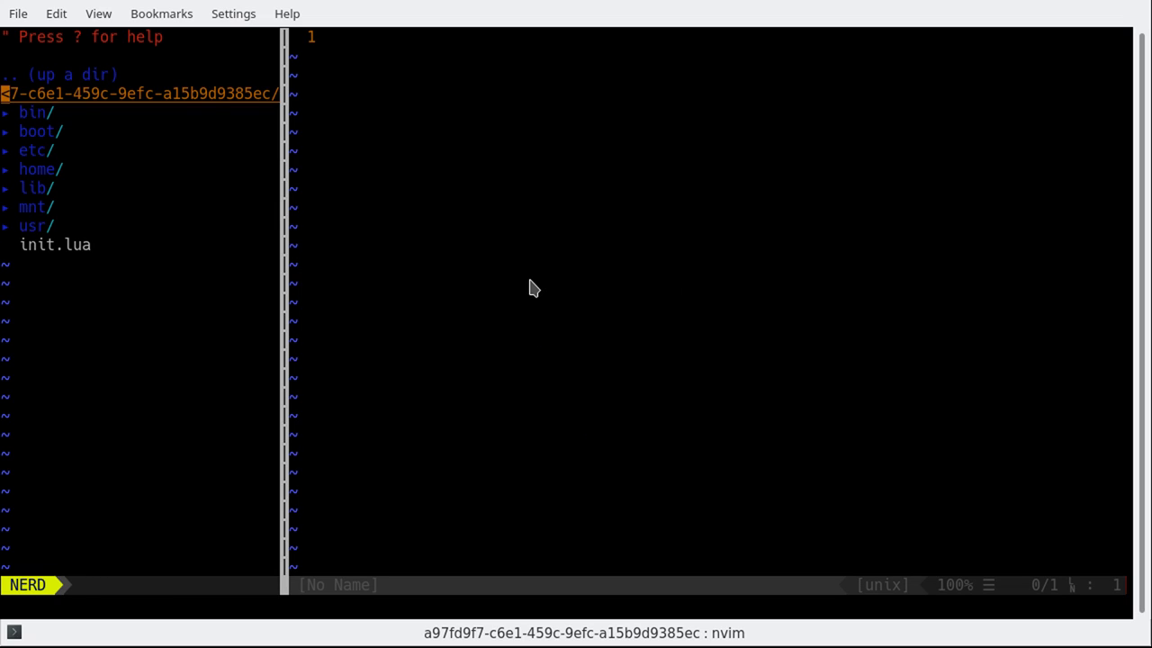
Show NERDTree on the robot's filesystem root beside an empty buffer
left_click(36, 169)
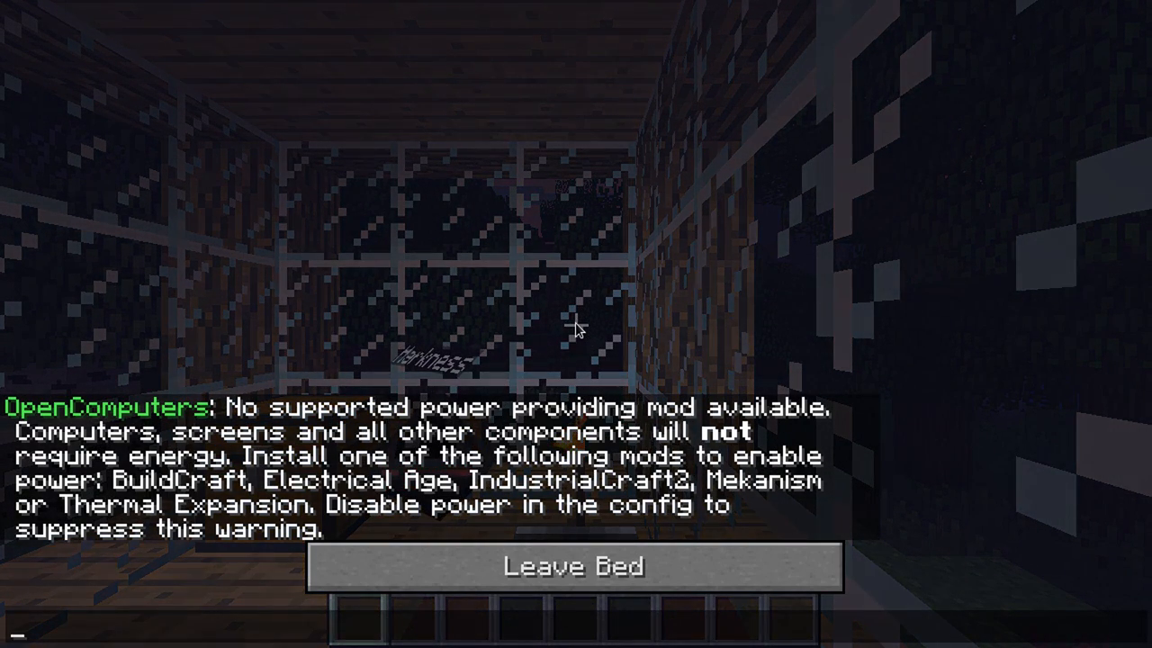
Leave the bed to stand beside it in the glass house
left_click(573, 565)
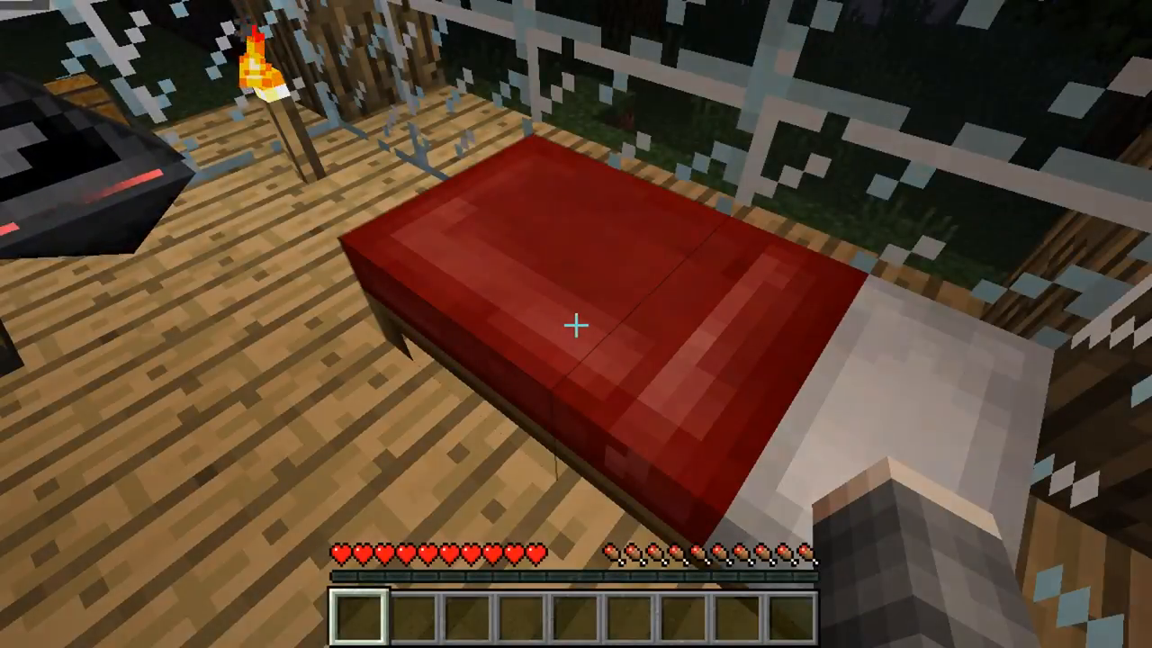
mouse_move(576, 324)
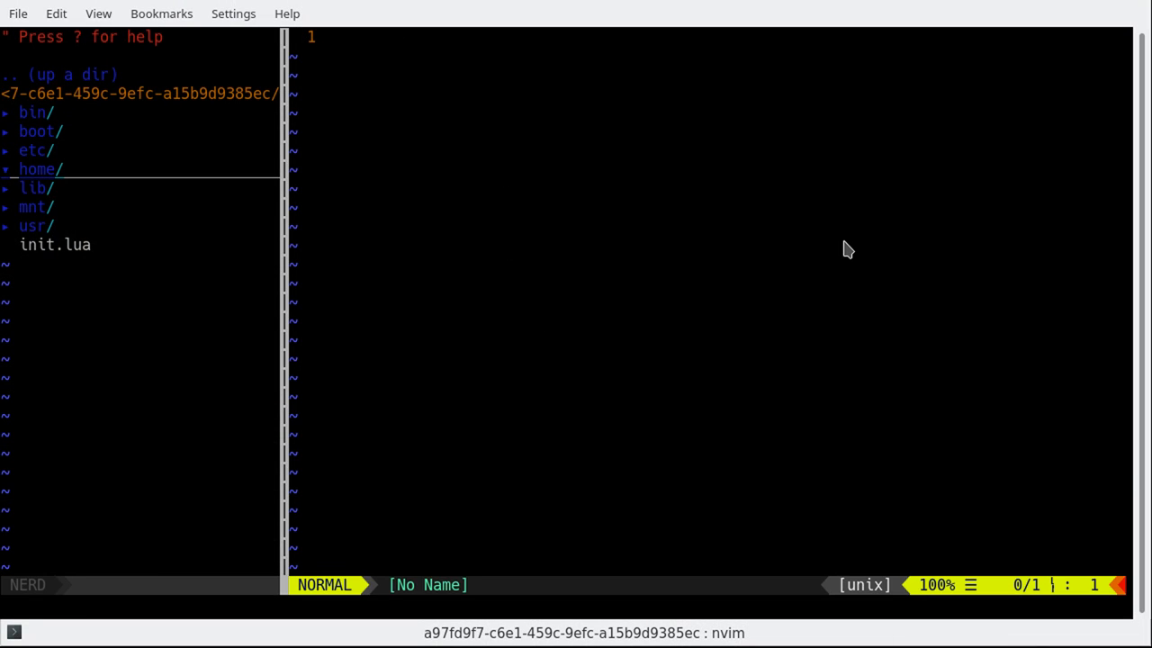
Create home/src with :!mkdir and start editing the new home/src/out.lua
type(":!mkdir home/s")
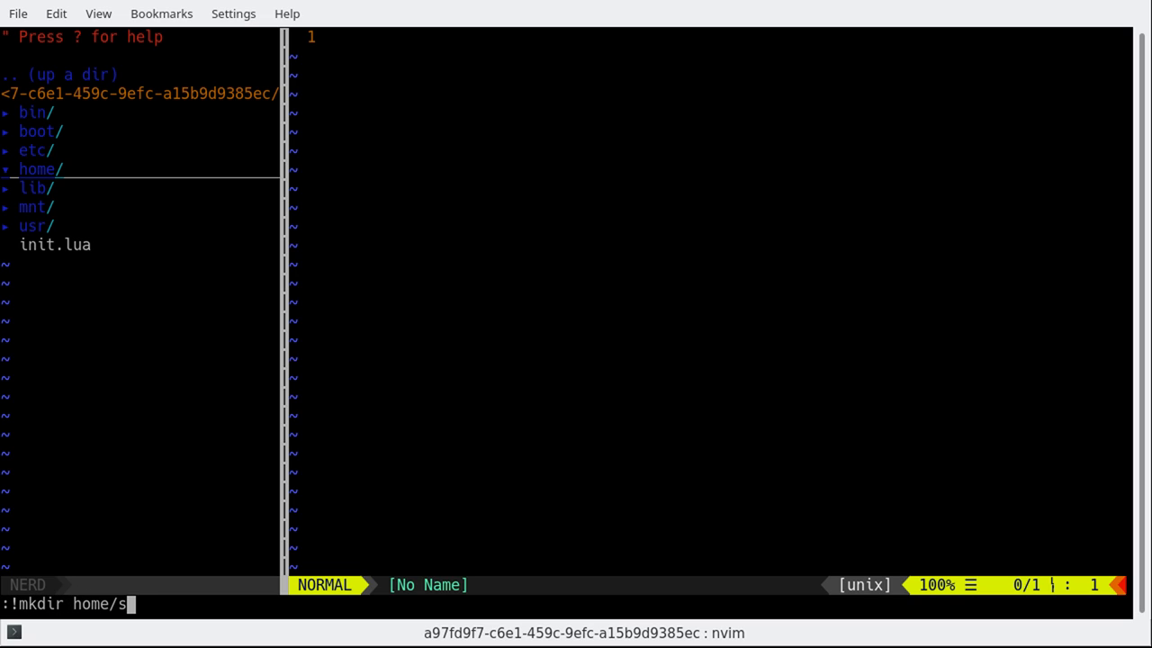
key("Enter")
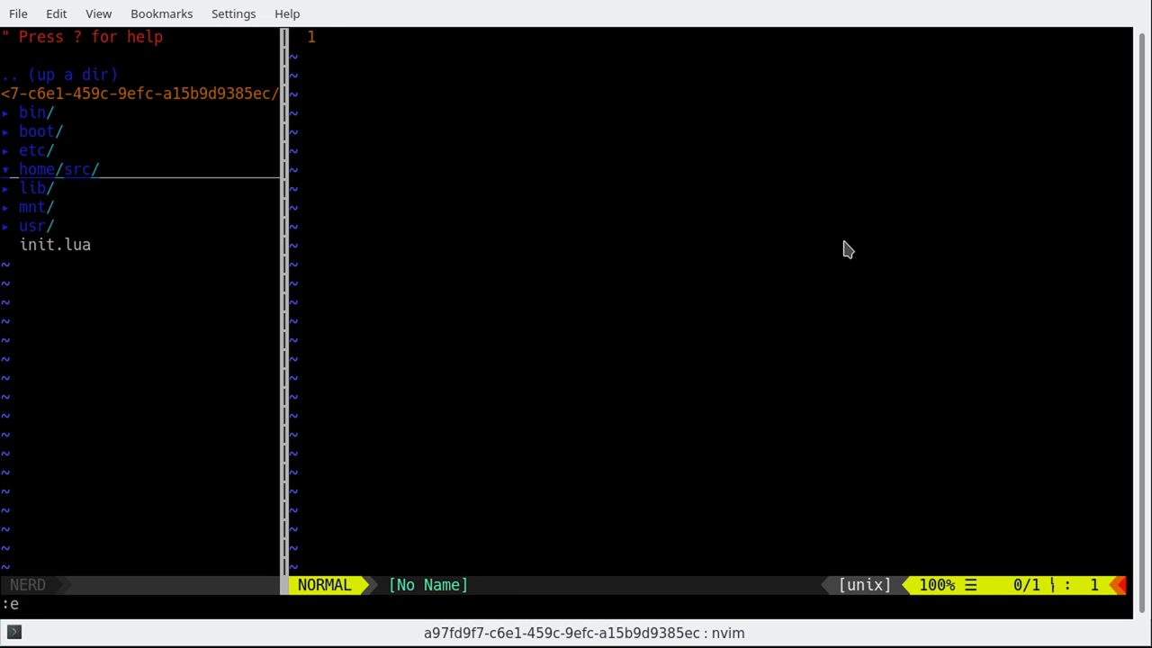
type("home/src/")
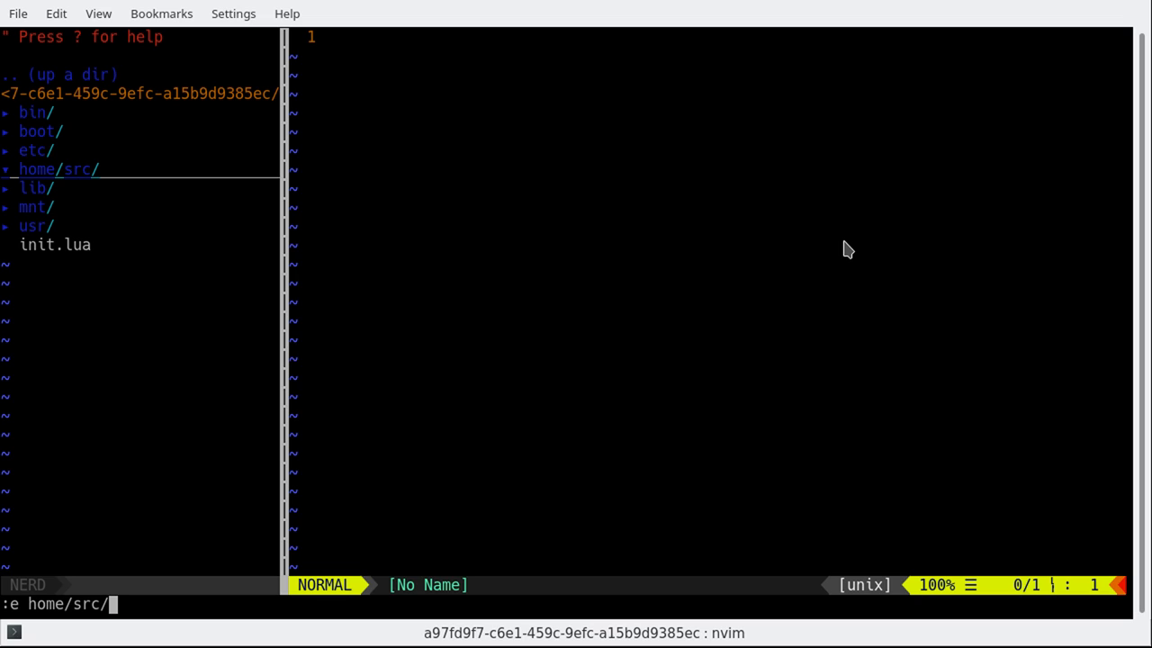
key("Return")
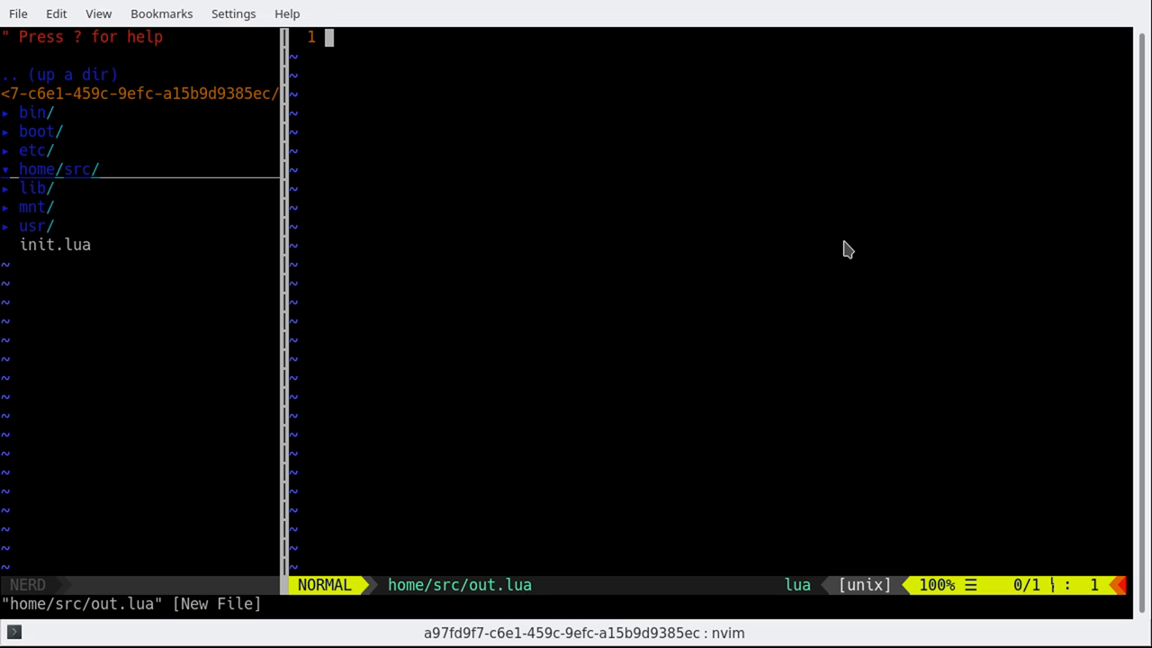
key(":")
type("for")
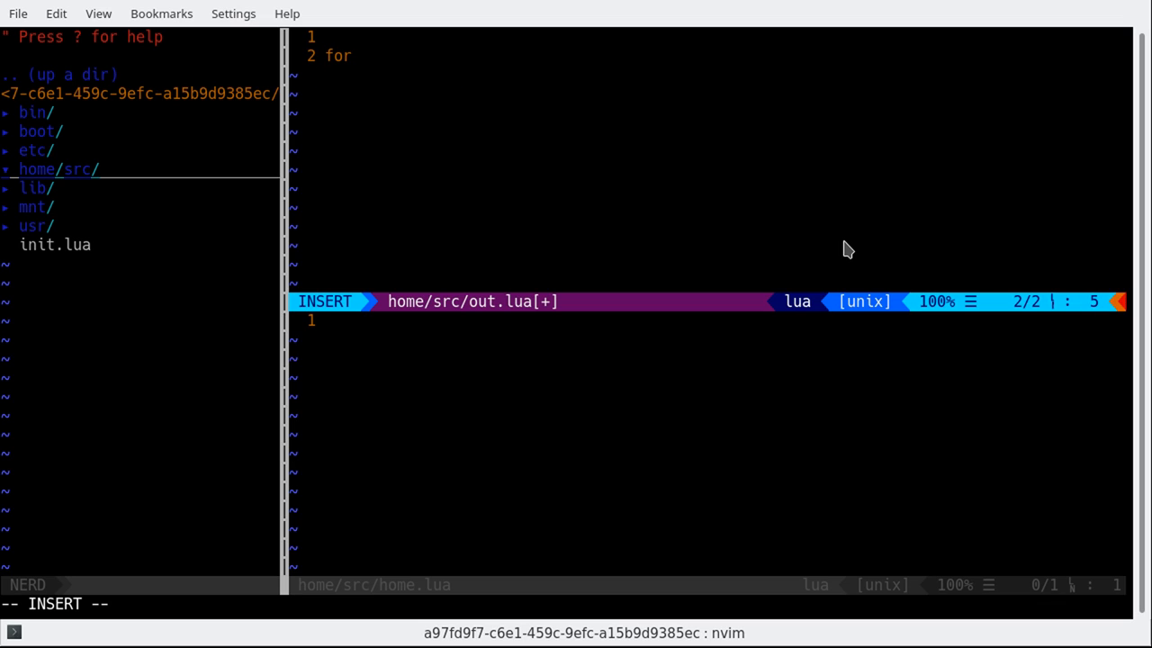
Write 'for i=1,2 do robot.swingDown() robot.down() end' in out.lua and save it
type("i=1,")
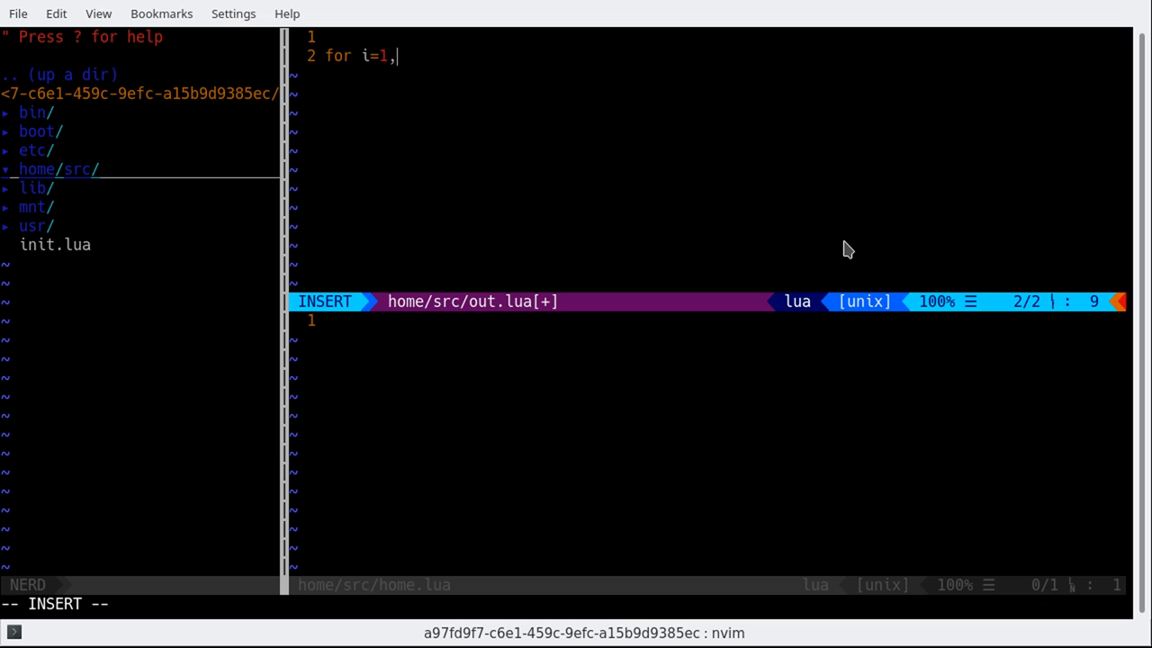
type("2 do\\n")
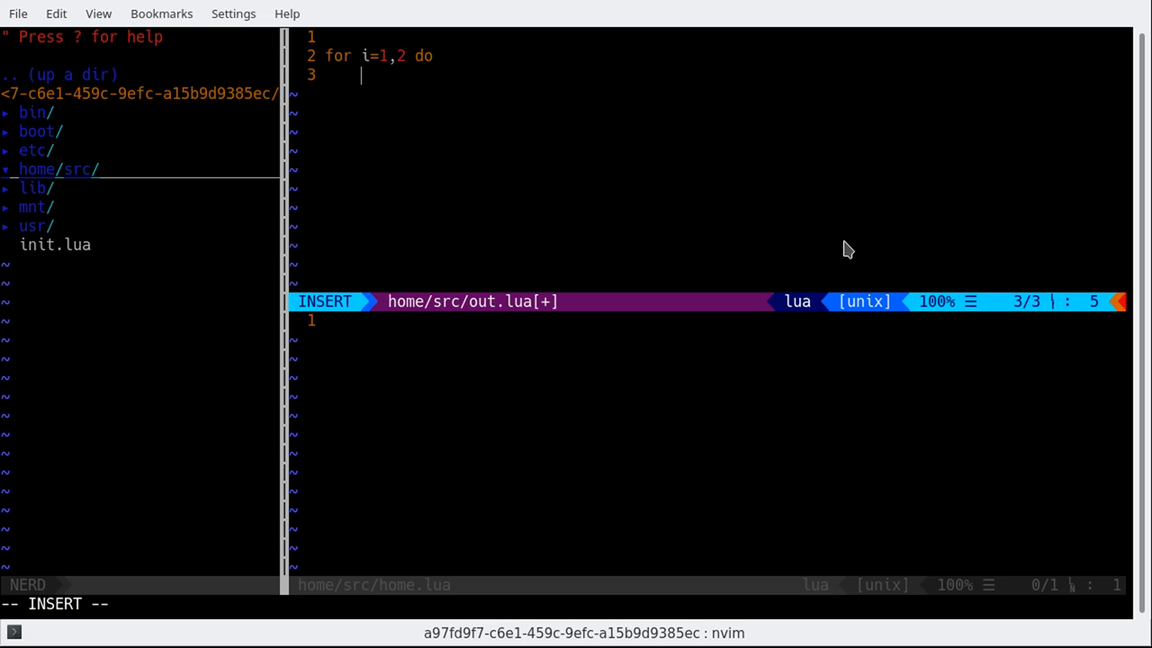
type("robo")
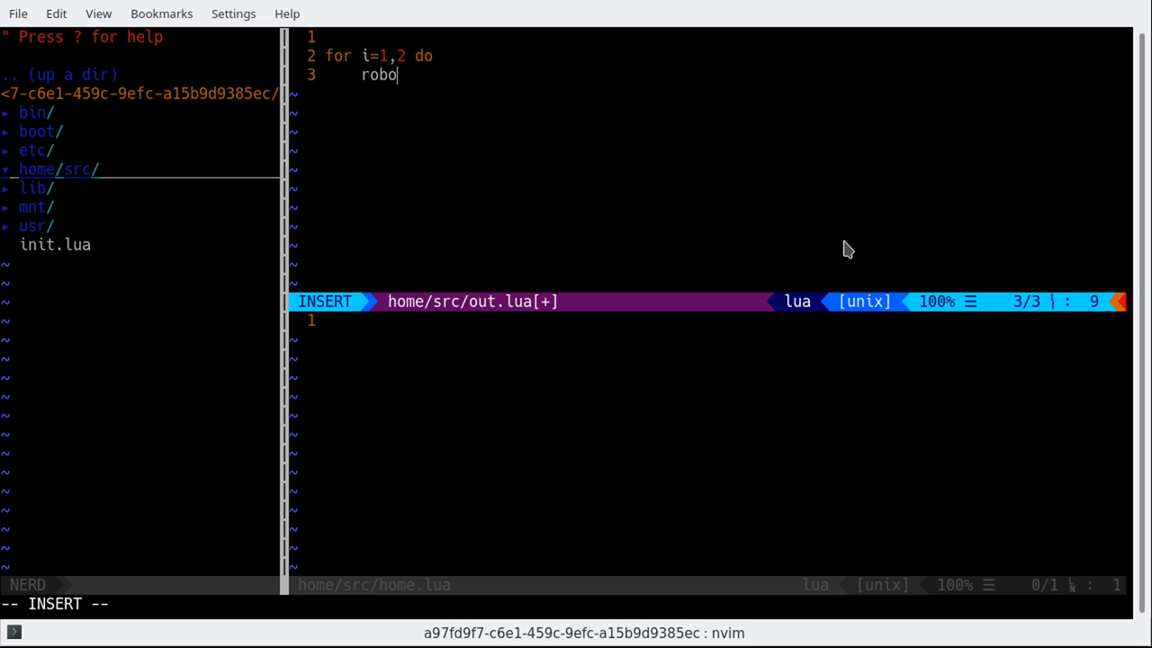
type("t.swingD")
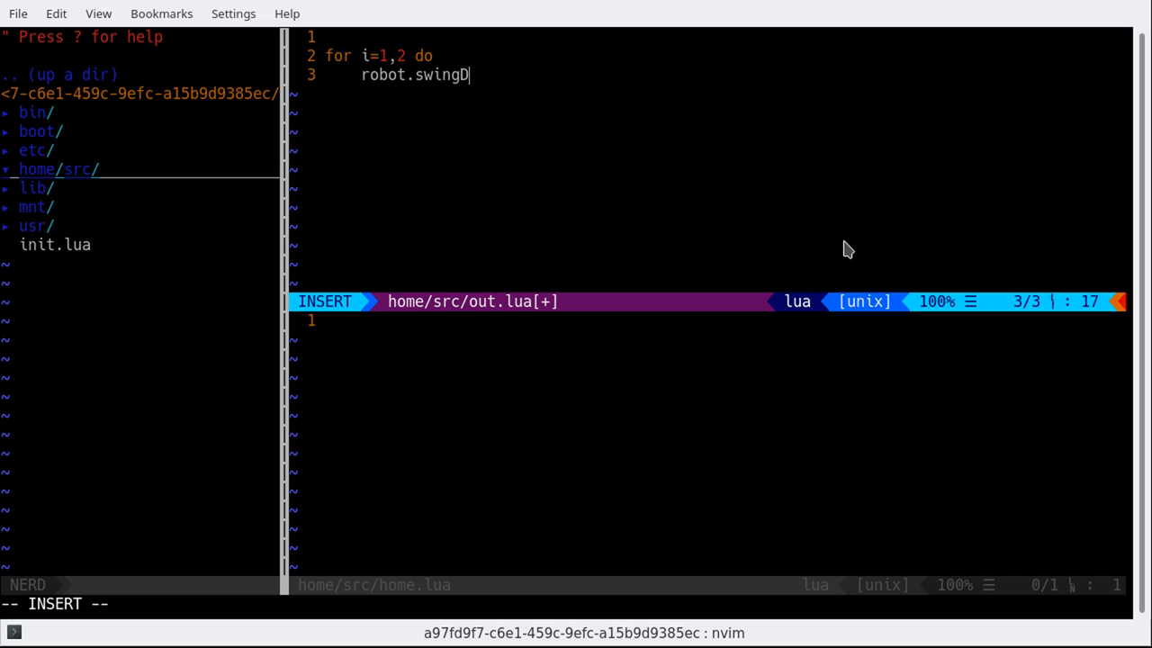
type("own()")
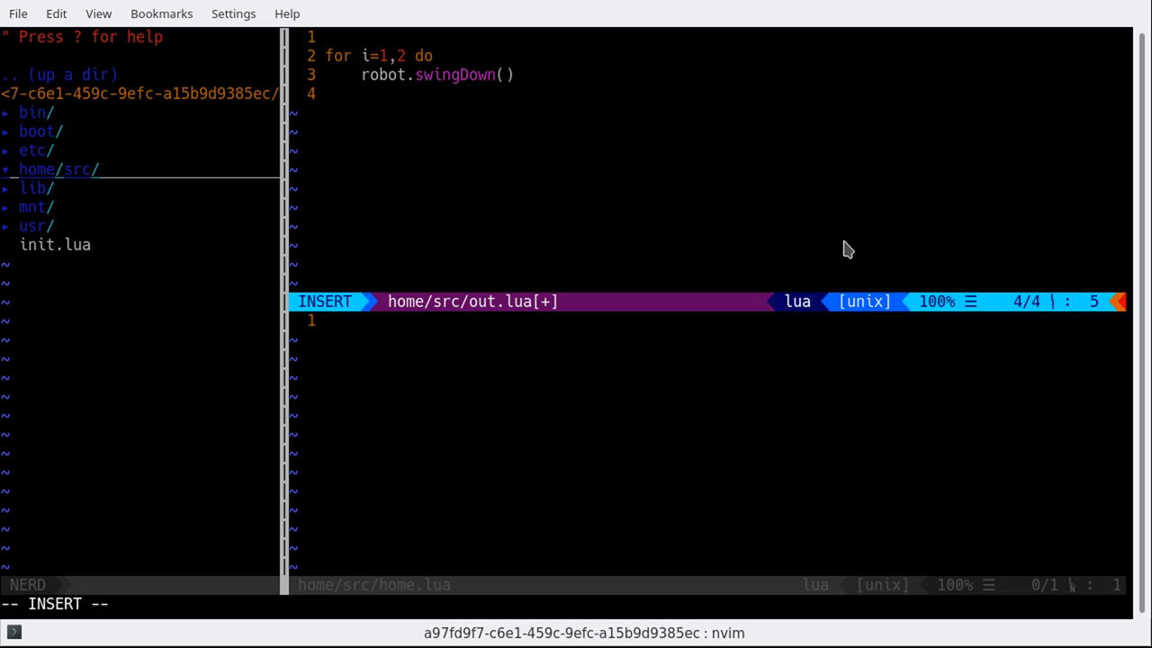
type("robot.down")
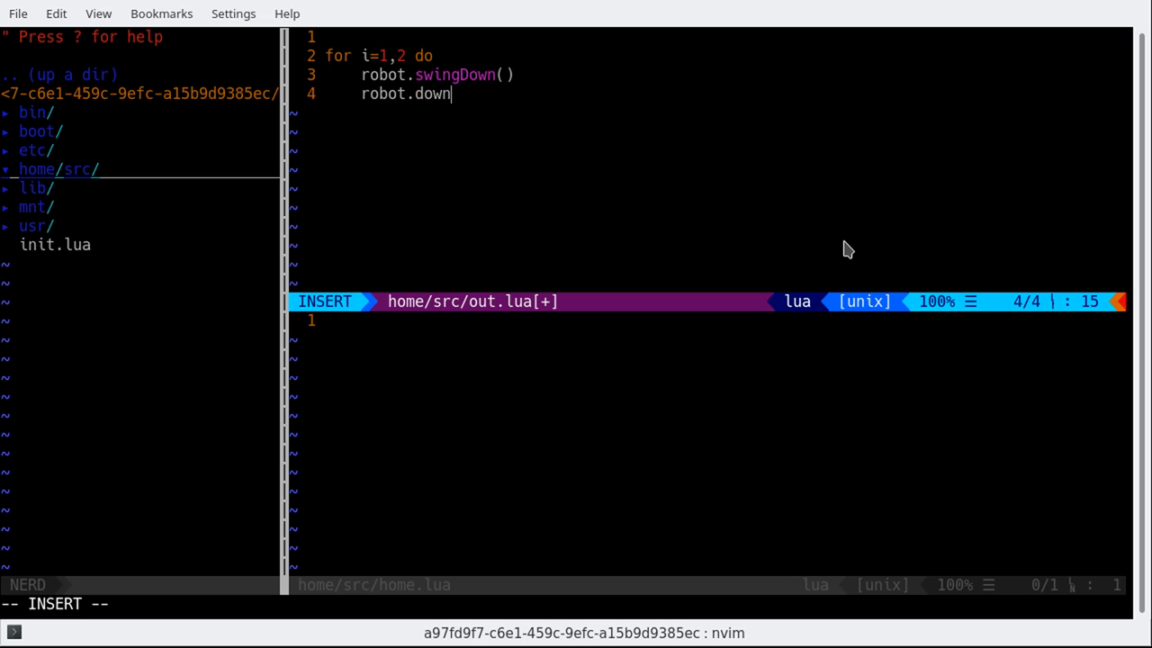
type("()")
type("end")
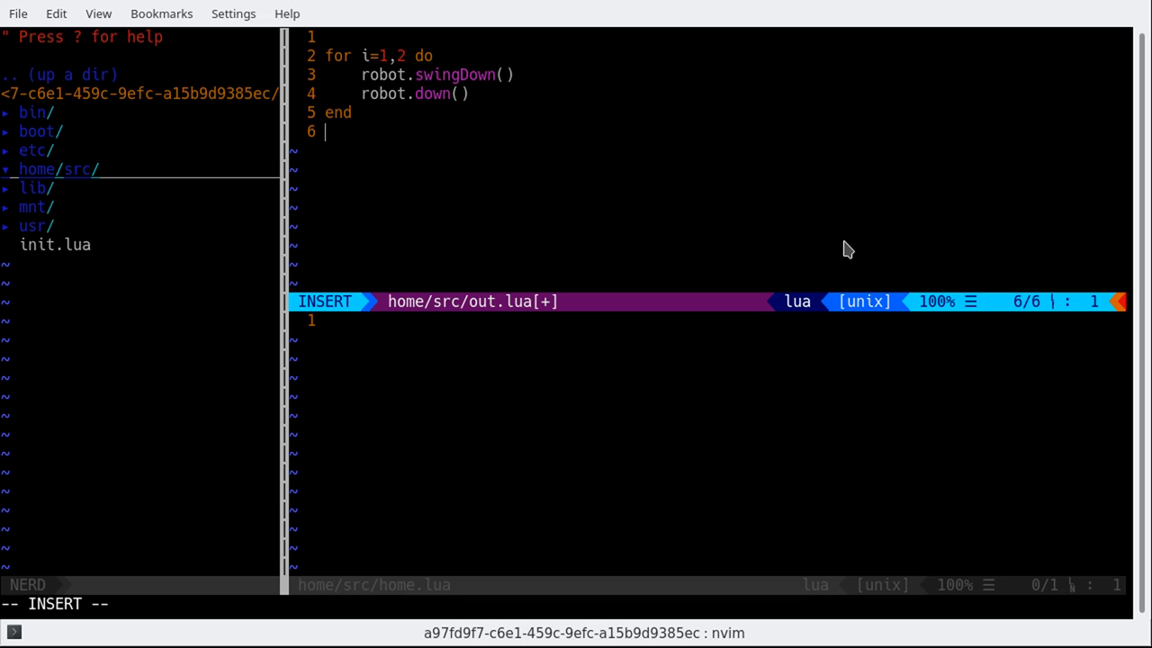
key("Escape")
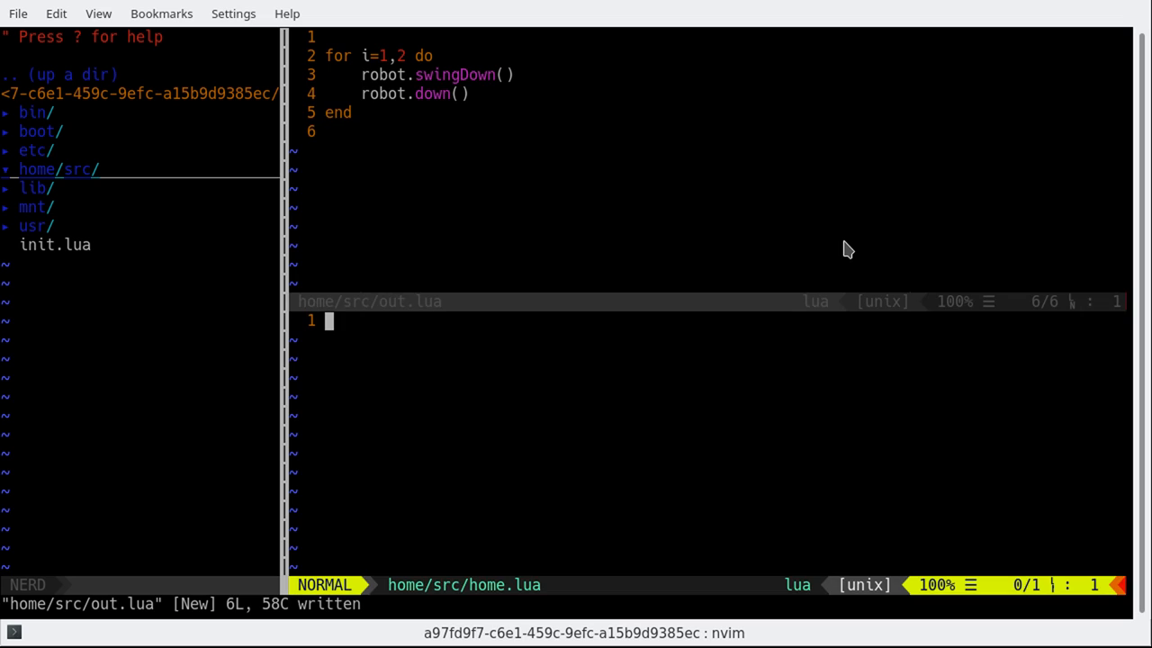
Write 'for i=1,2 do robot.up() end' in home.lua and save it
type("for i")
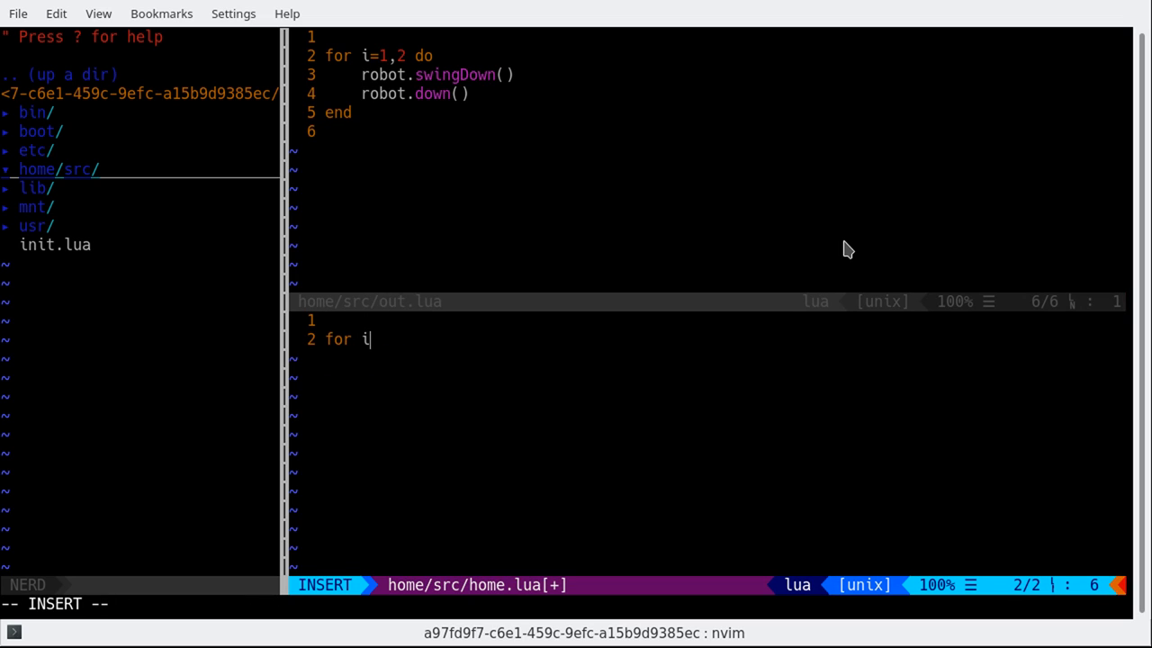
type("=1,2 do")
type("robot.up(")
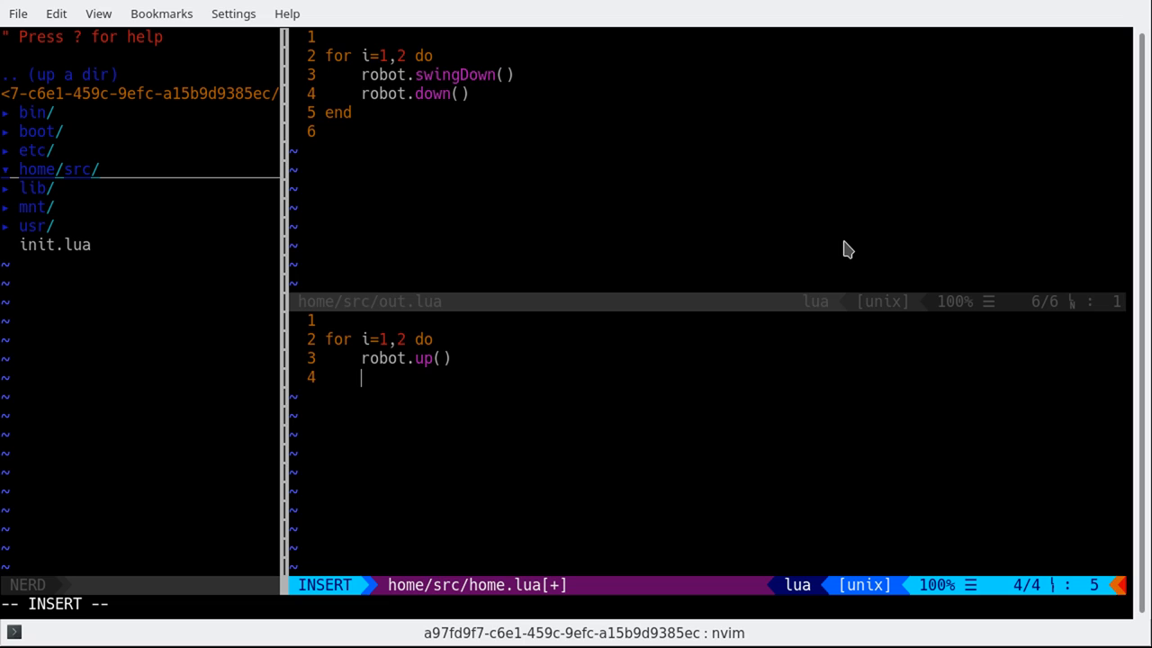
type("end")
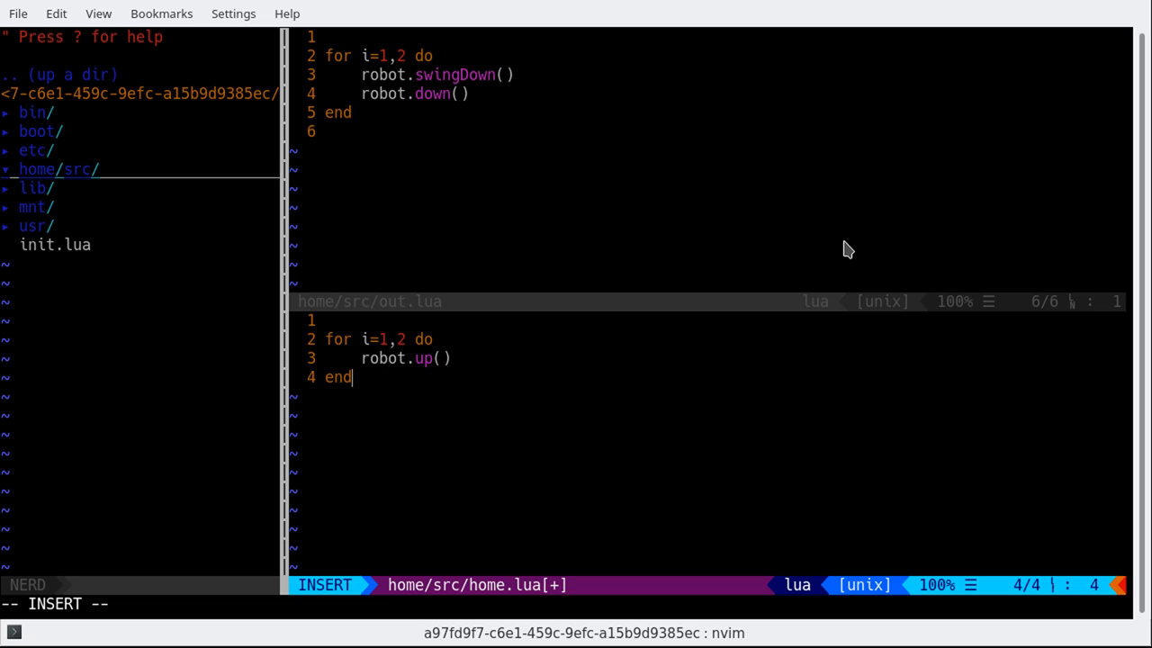
key("Escape")
type(":e")
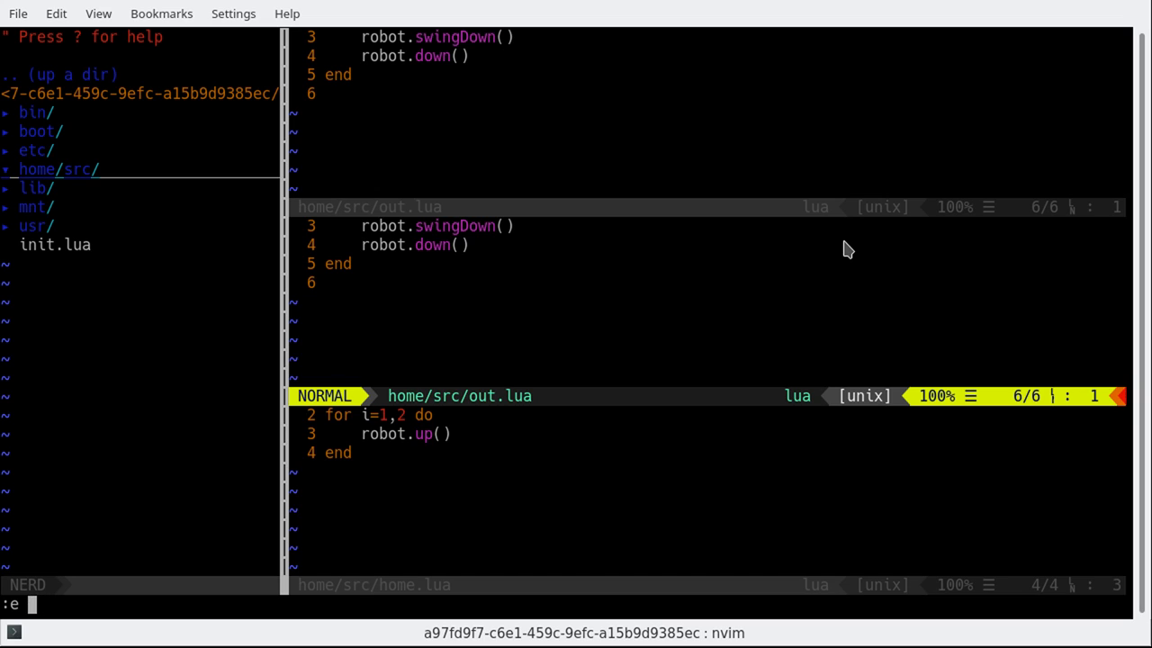
Edit home/src/test1.lua with require('src/out') and require('src/home') lines
type("home/src/")
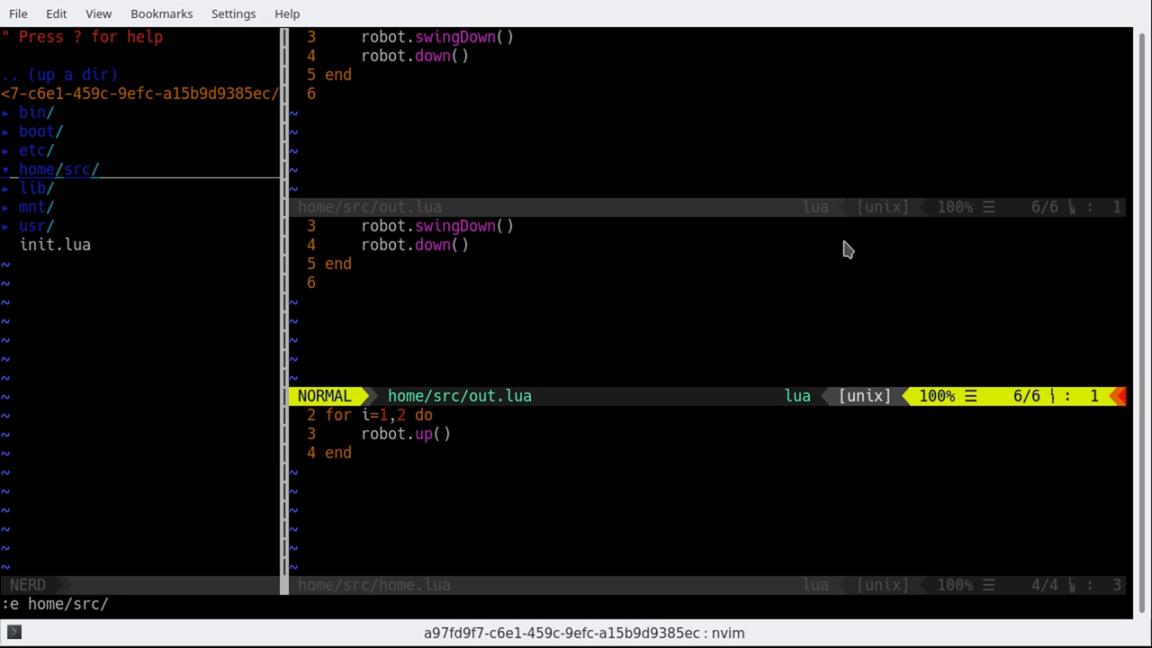
type("test1.lua\" [New File")
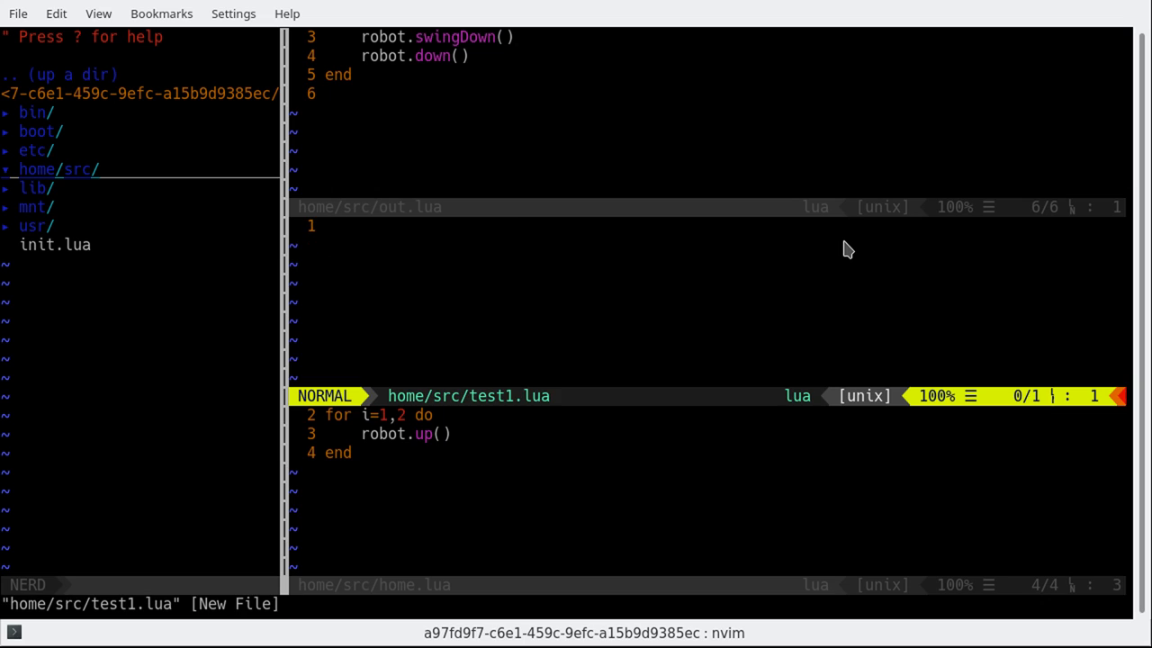
key("o")
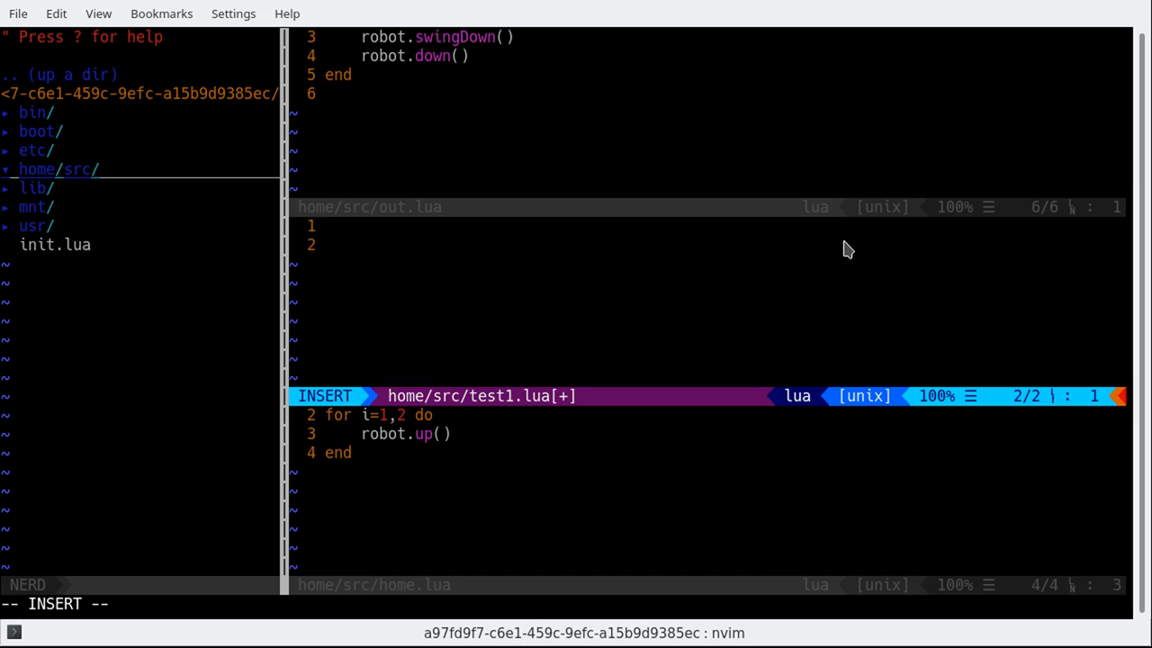
type("req")
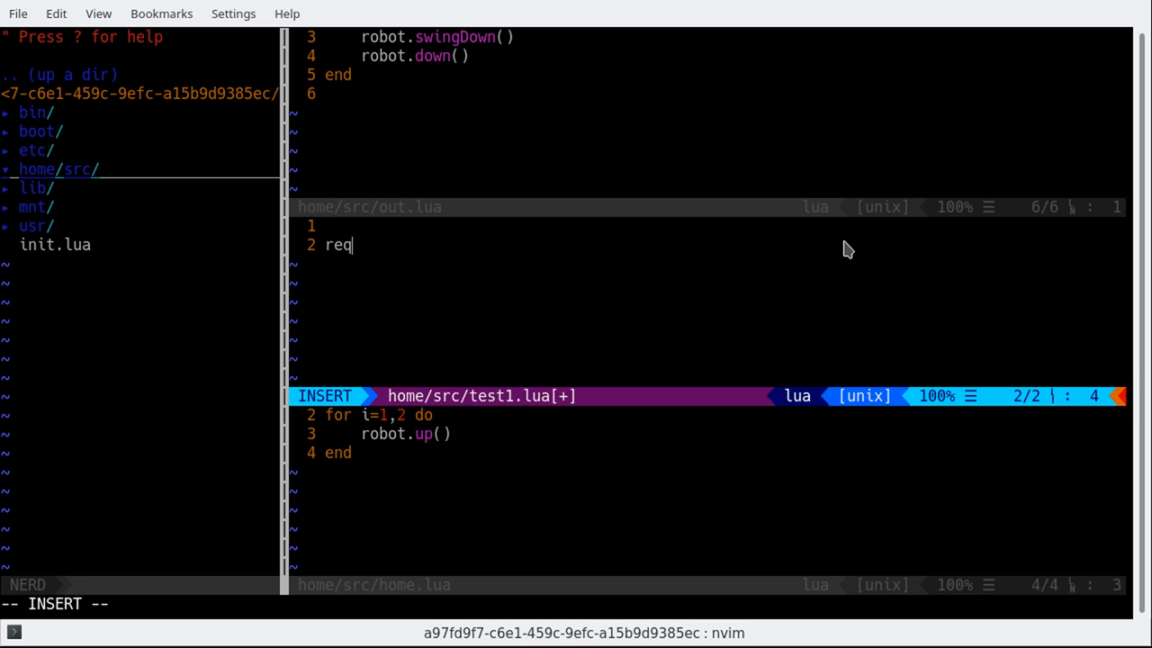
type("uire('")
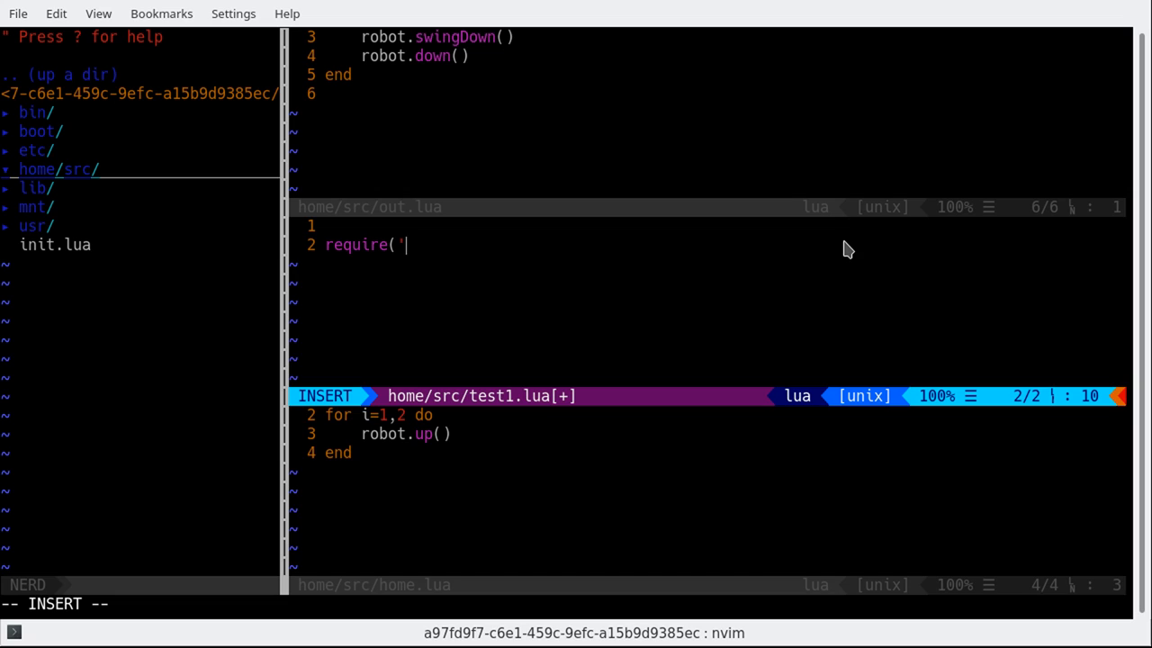
type("src/out")
type("req")
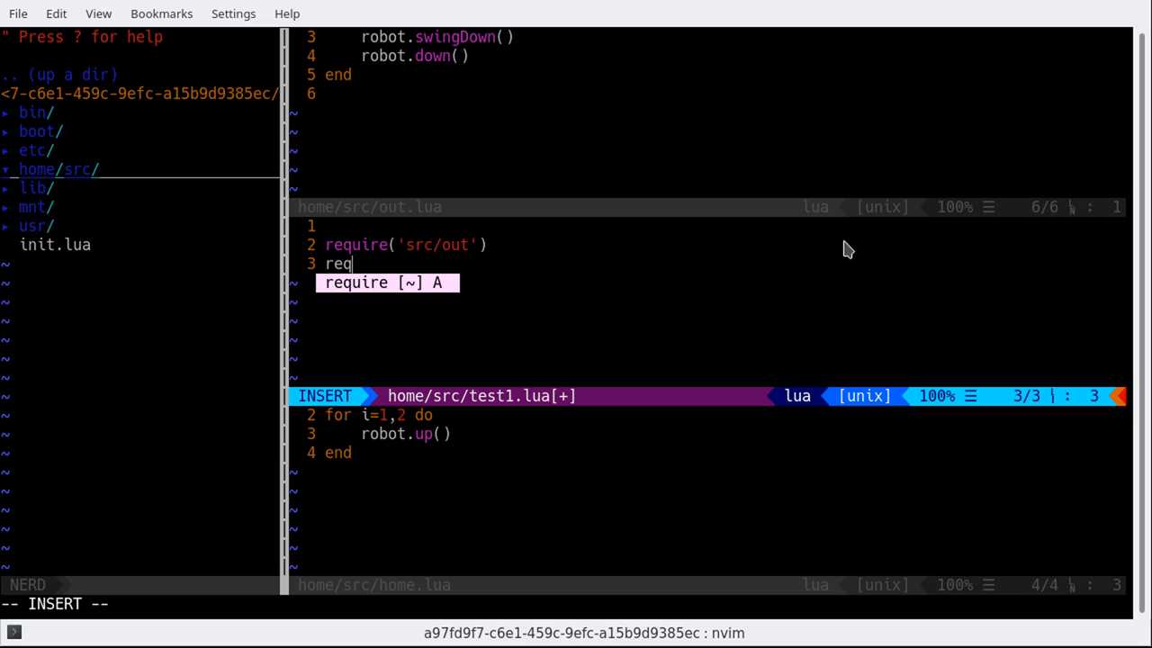
type("uire('src")
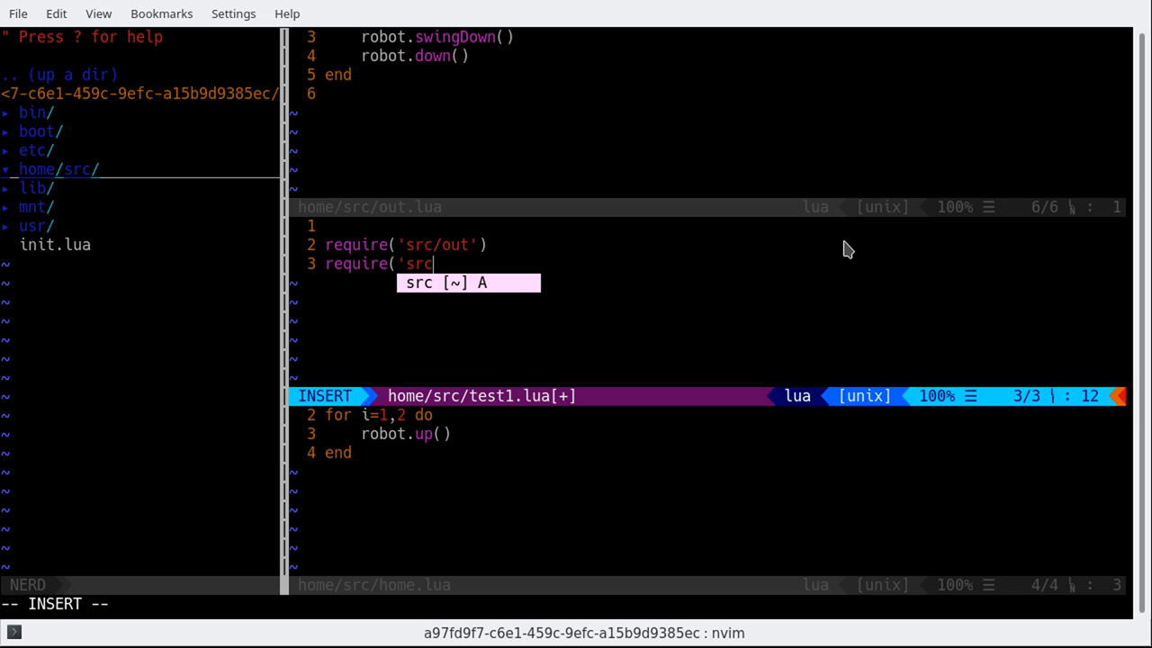
type("/home")
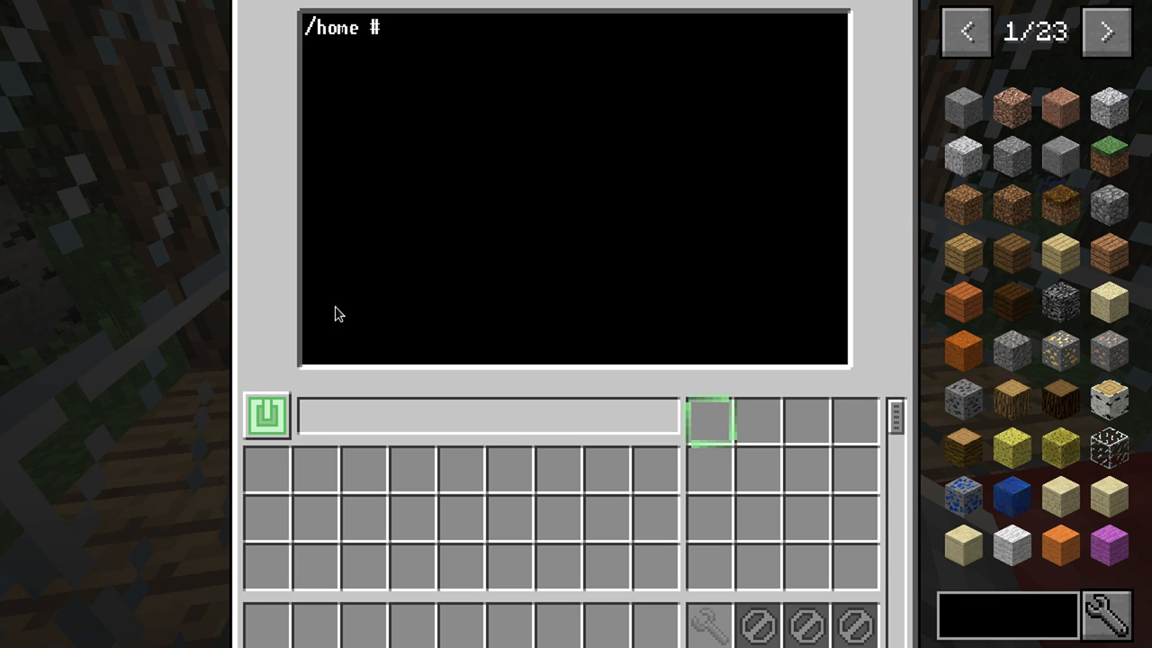
In test1.lua, add the require for the src/home module
type("src/home'")
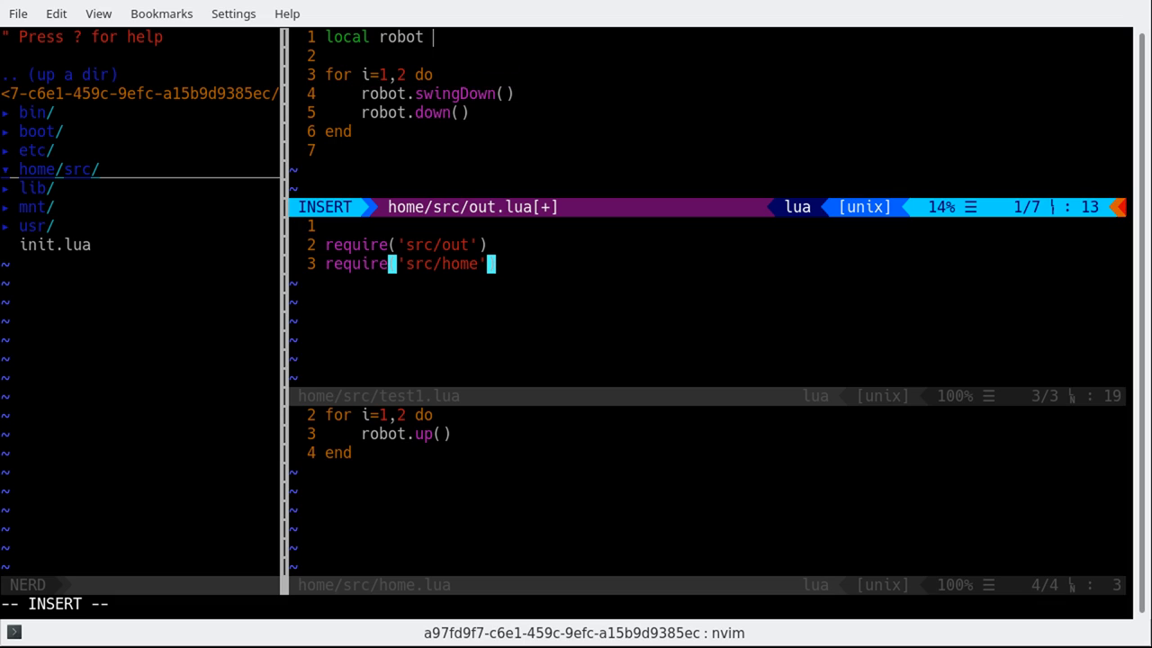
Complete out.lua's first line as local robot = require('robot') and leave insert mode
type("= require(")
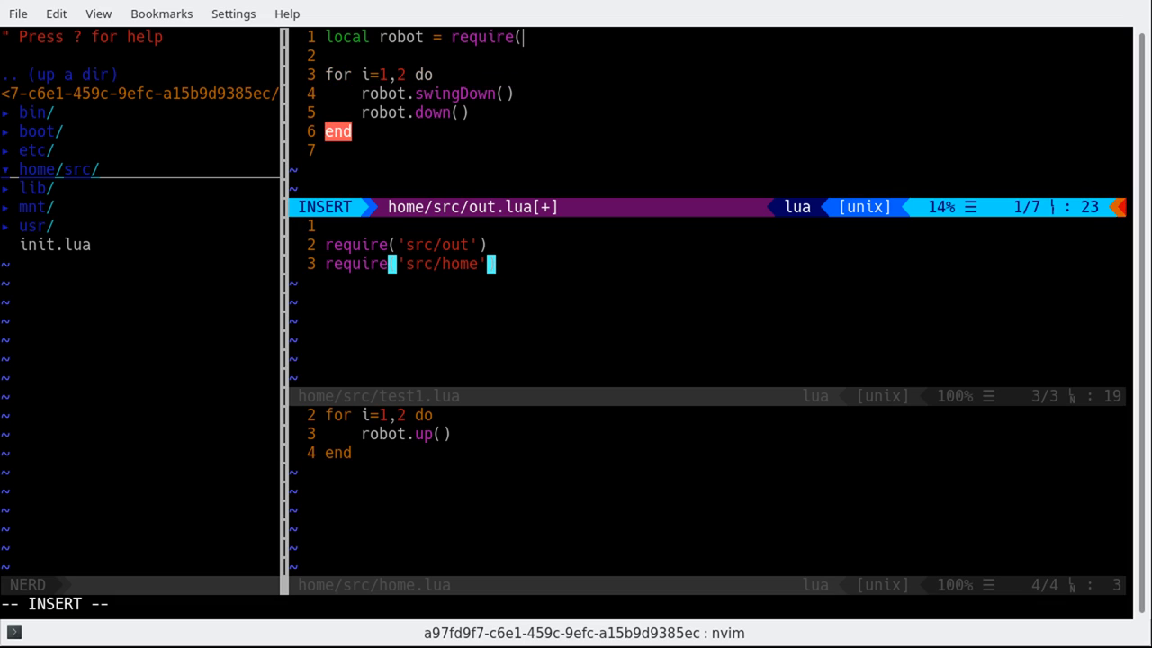
type("'robot'")
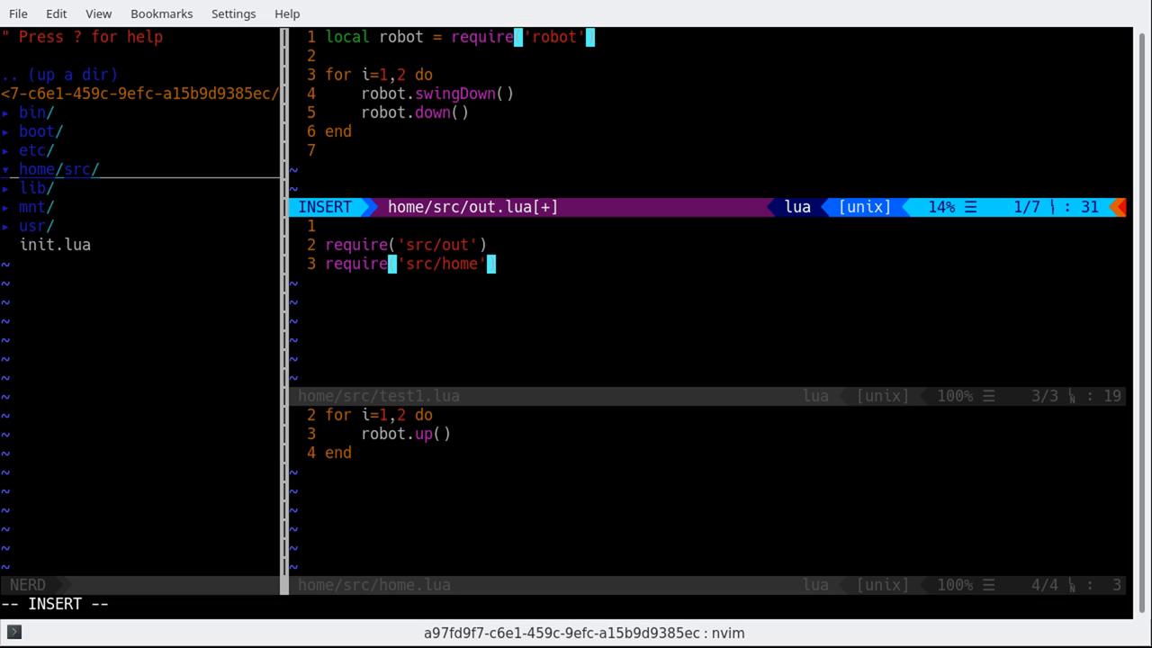
key("Escape")
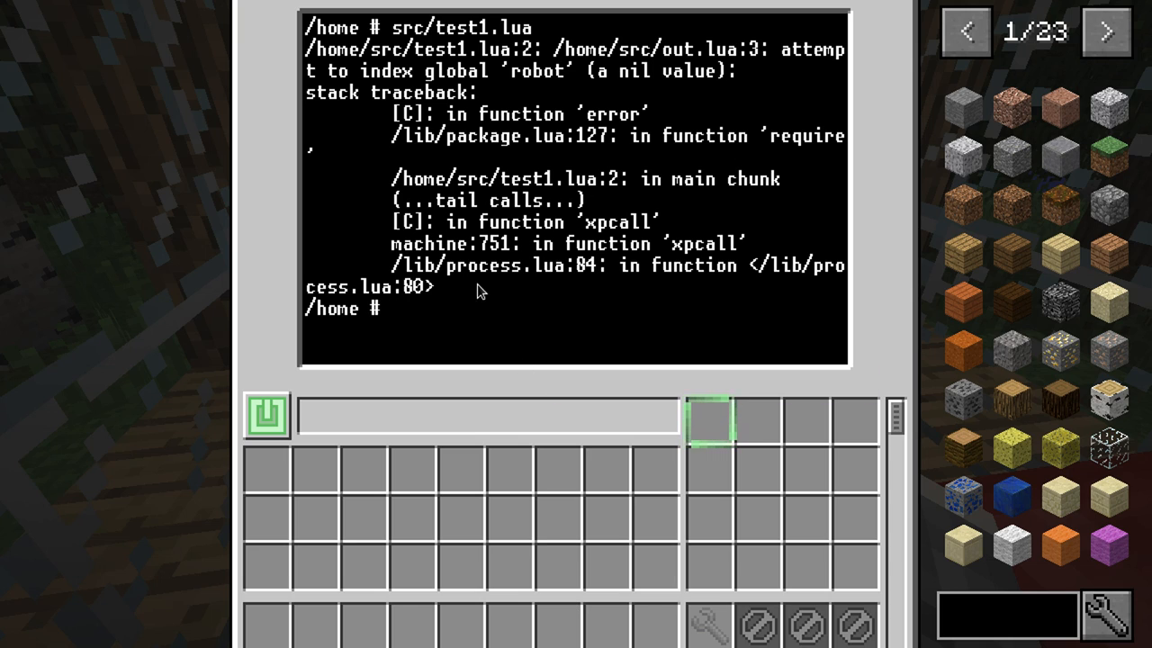
Run src/test1.lua on the robot, read the nil 'robot' traceback and close the robot GUI
type("src/test1.lua")
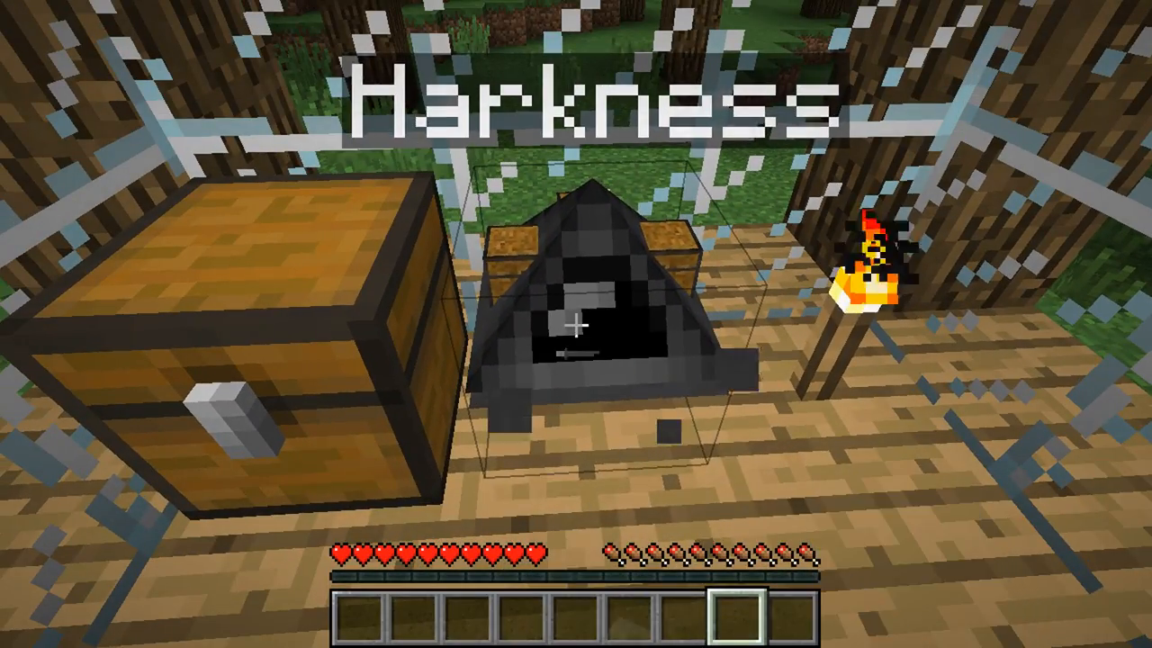
key("Escape")
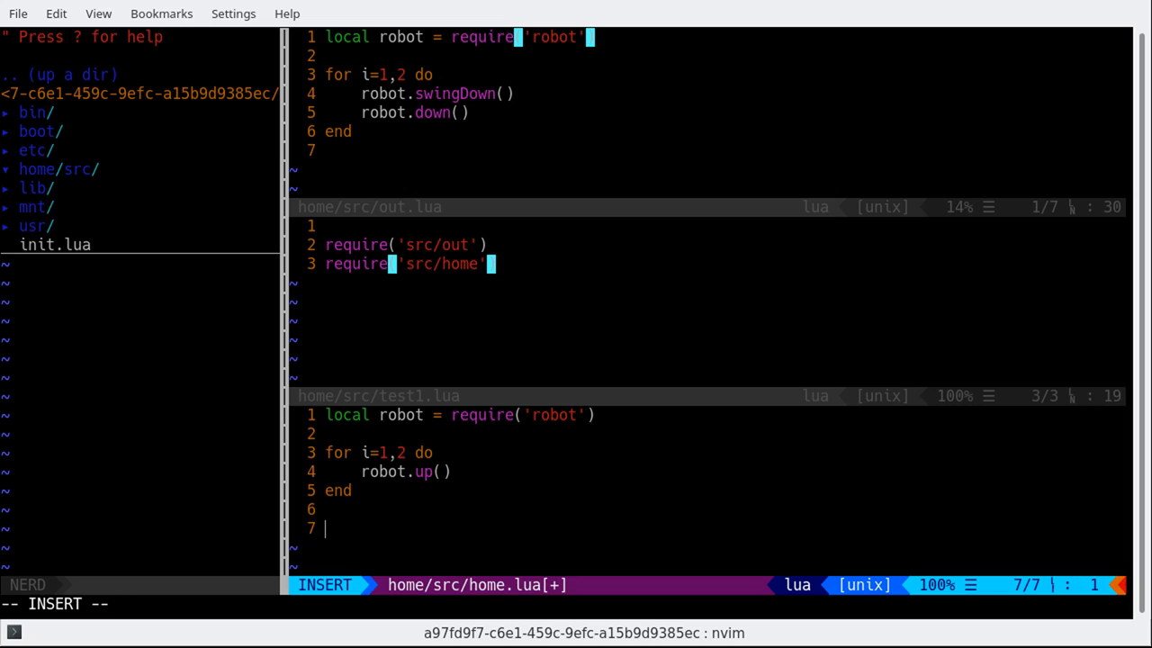
Add a robot.place call in home.lua alongside its robot import
type("robot.place")
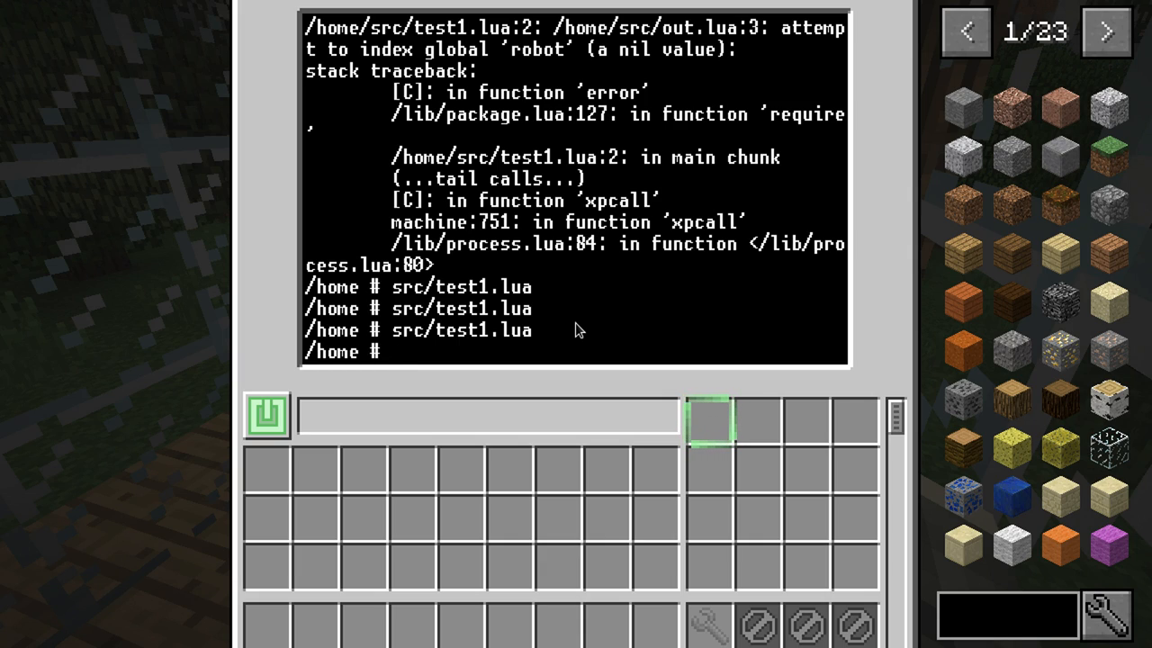
In the robot shell run ls, cat and src/test1.lua to check the program files and rerun the test
type("ls")
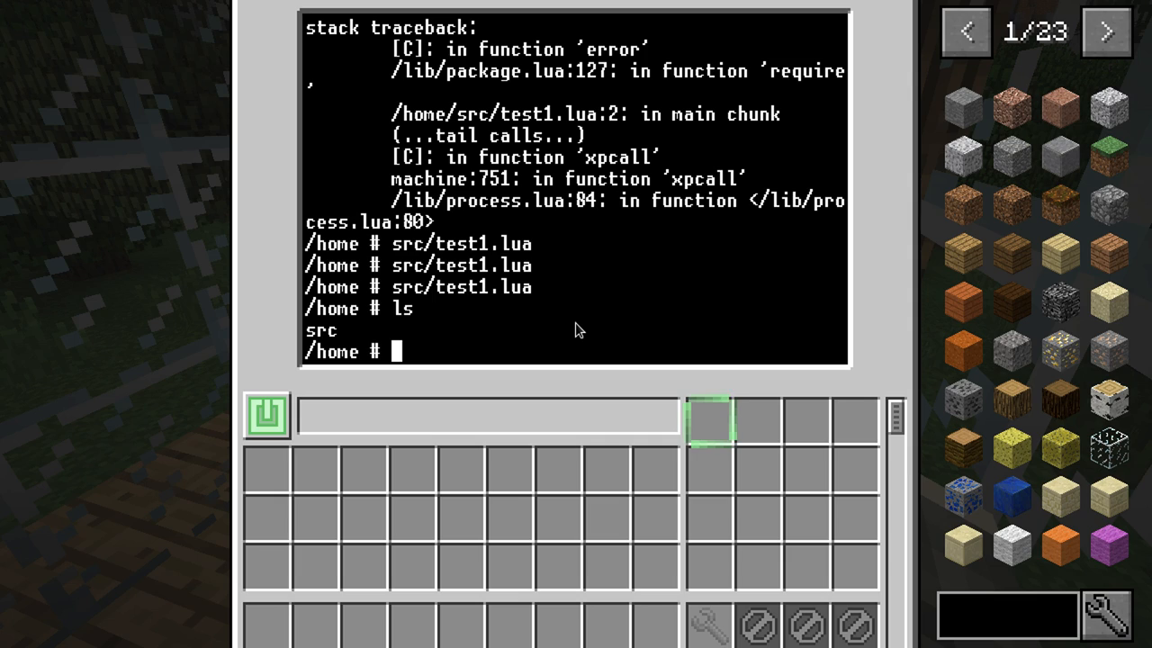
type("cat")
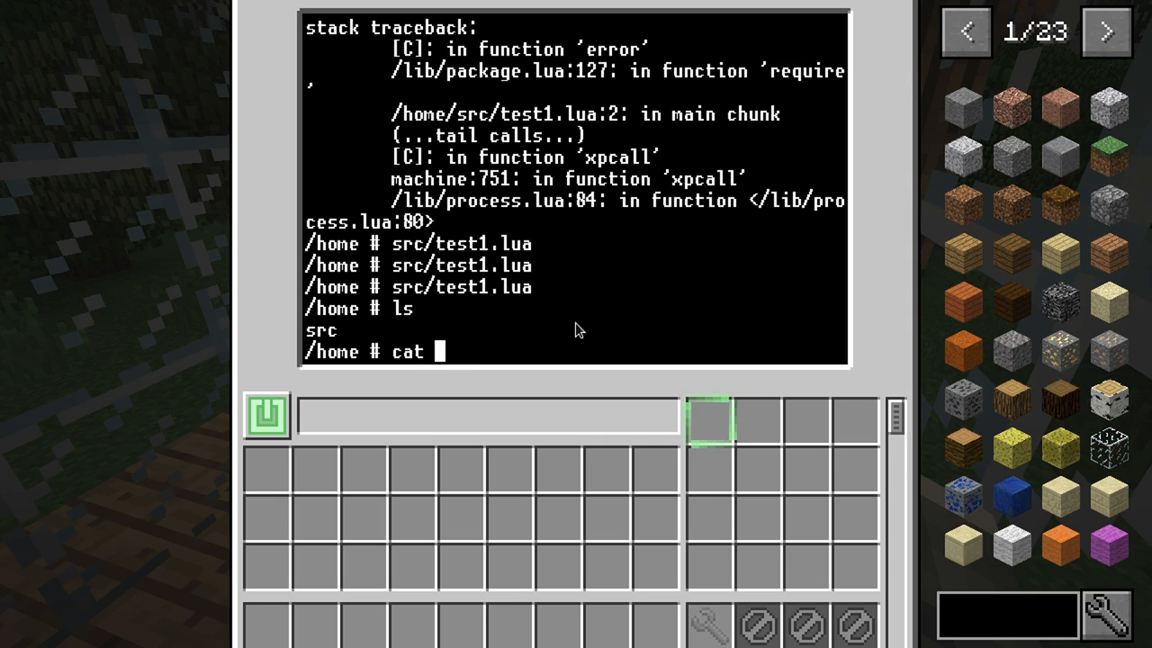
type("src/test1.lua")
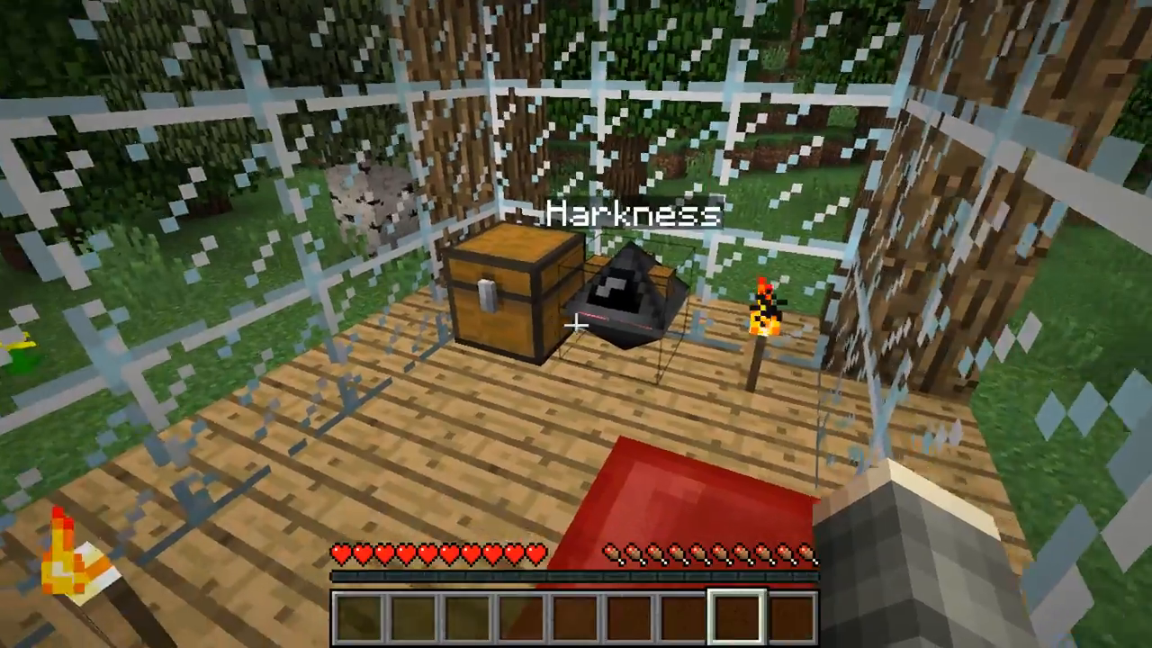
mouse_move(575, 324)
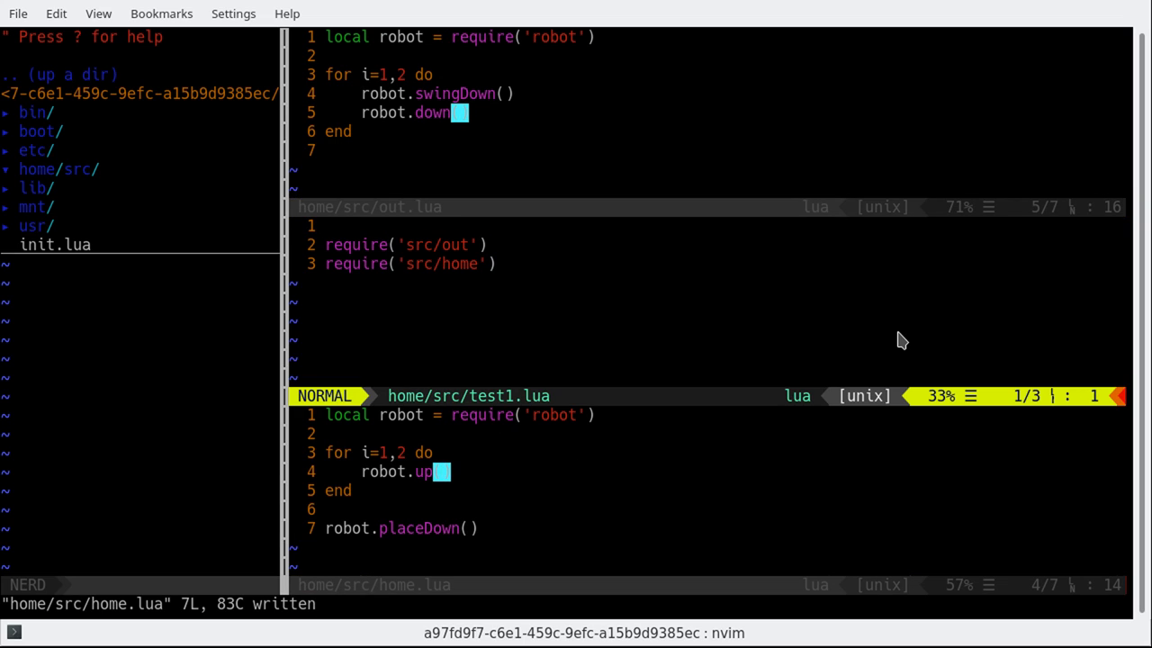
Insert package.loaded['src/out'] = nil as the first line of test1.lua
type("pa")
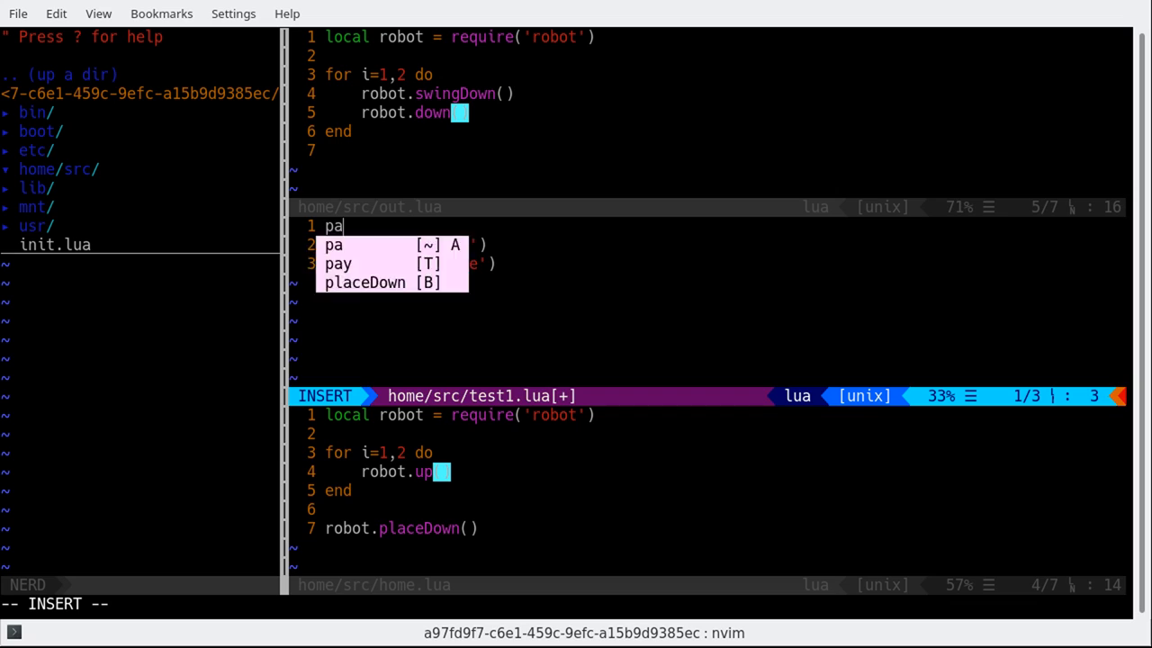
type("ckage.")
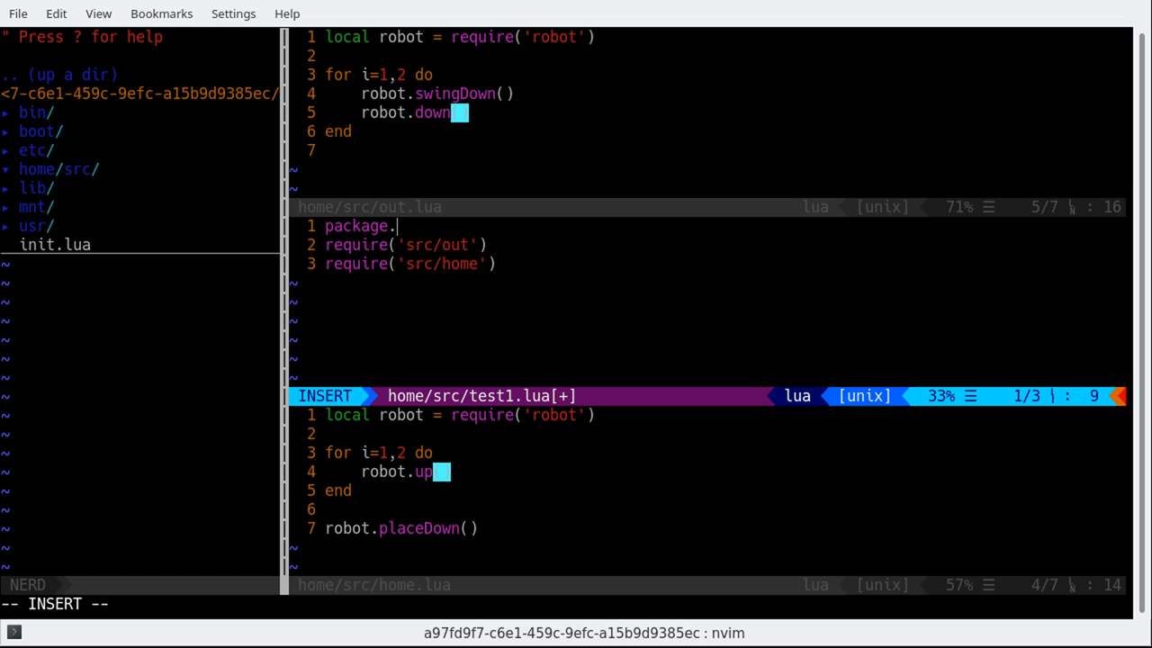
type("load")
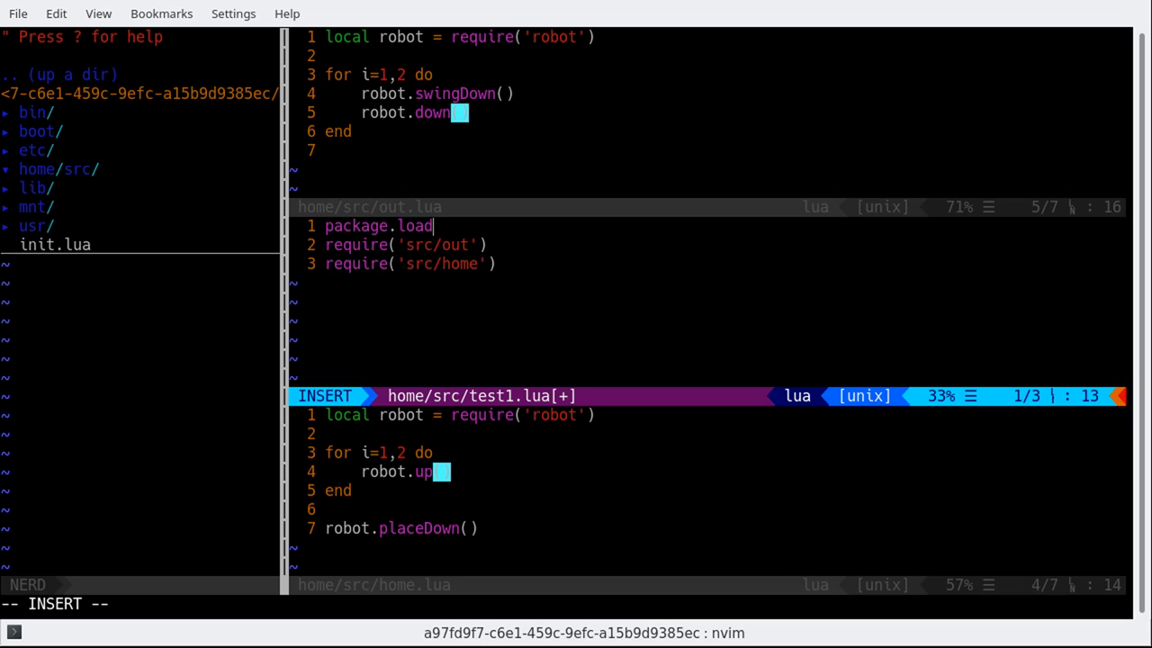
type("ed['")
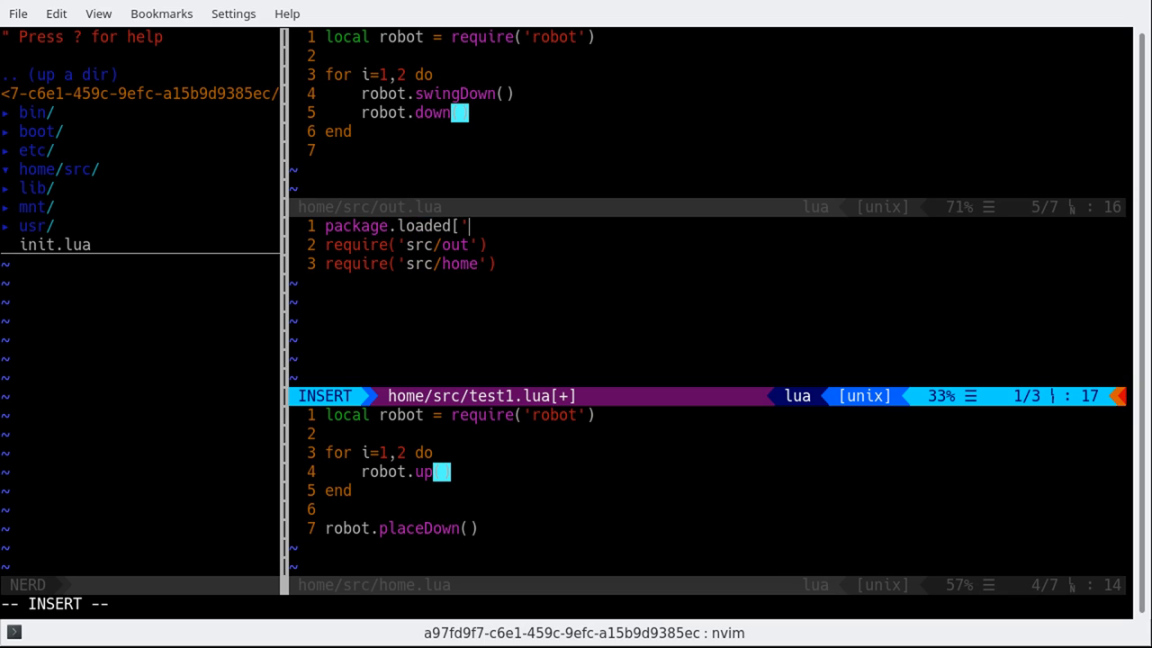
type("src/out")
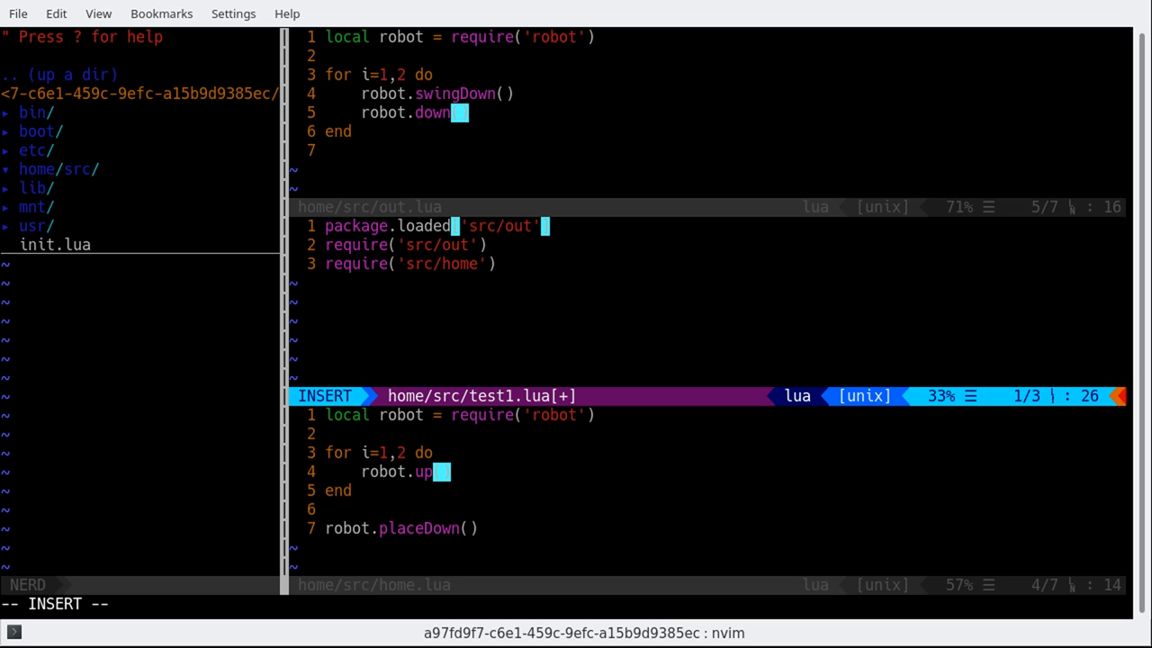
type("= nil")
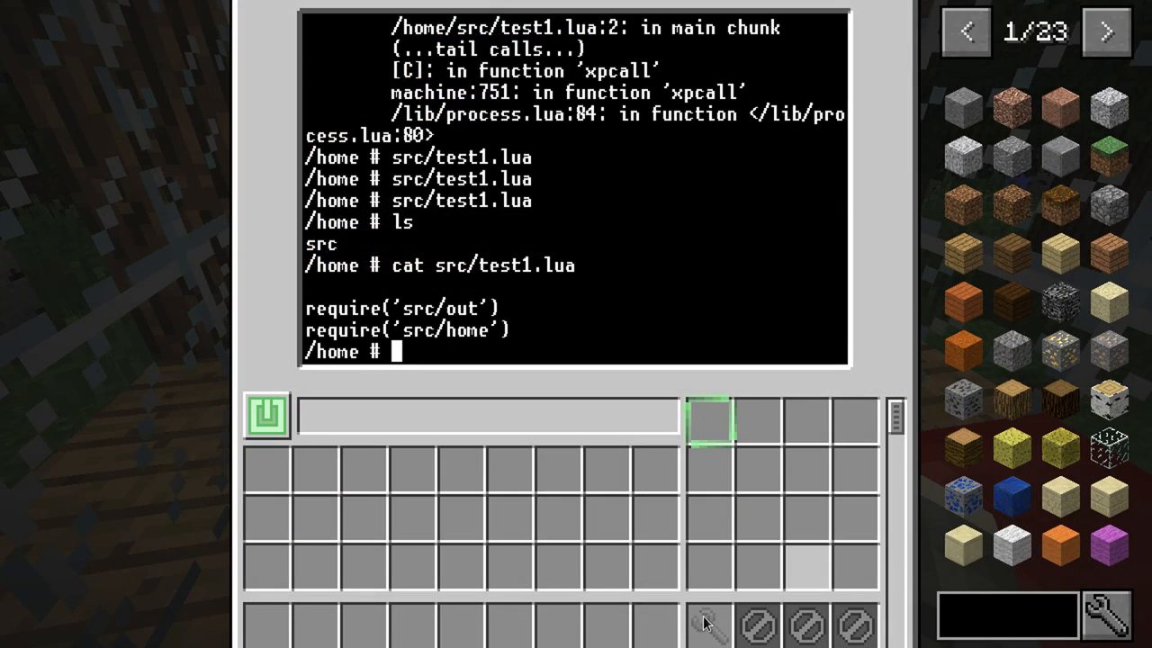
Display the robot's copy with cat src/test1.lua, showing only the src/out and src/home requires
type("cat src/test1.lua")
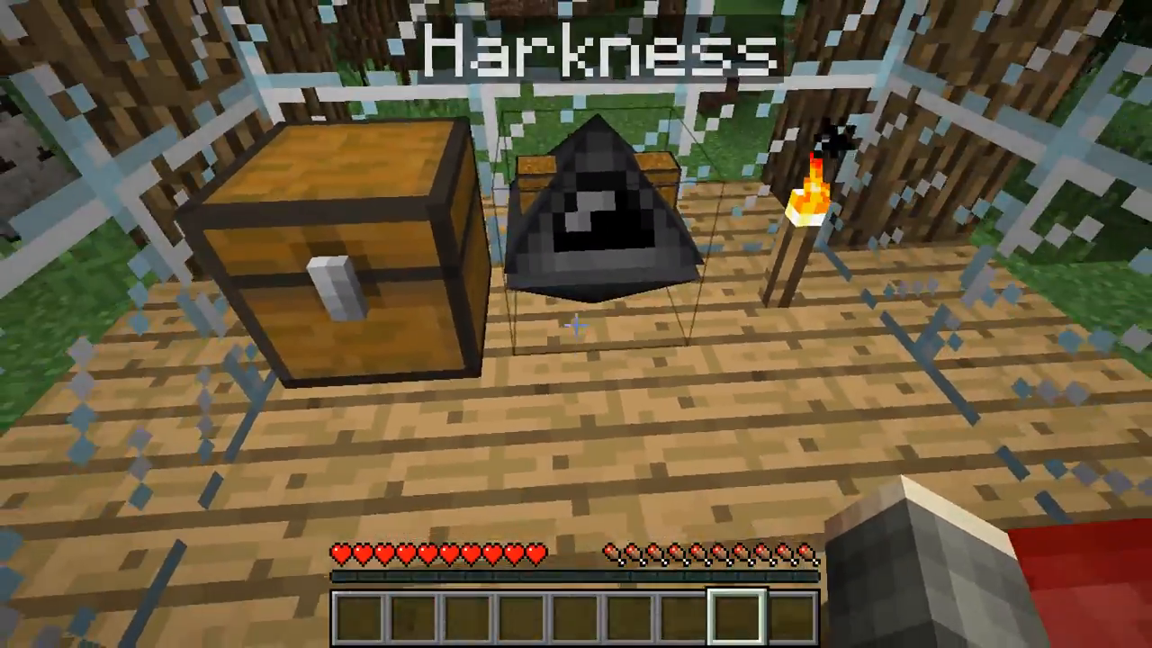
mouse_move(575, 324)
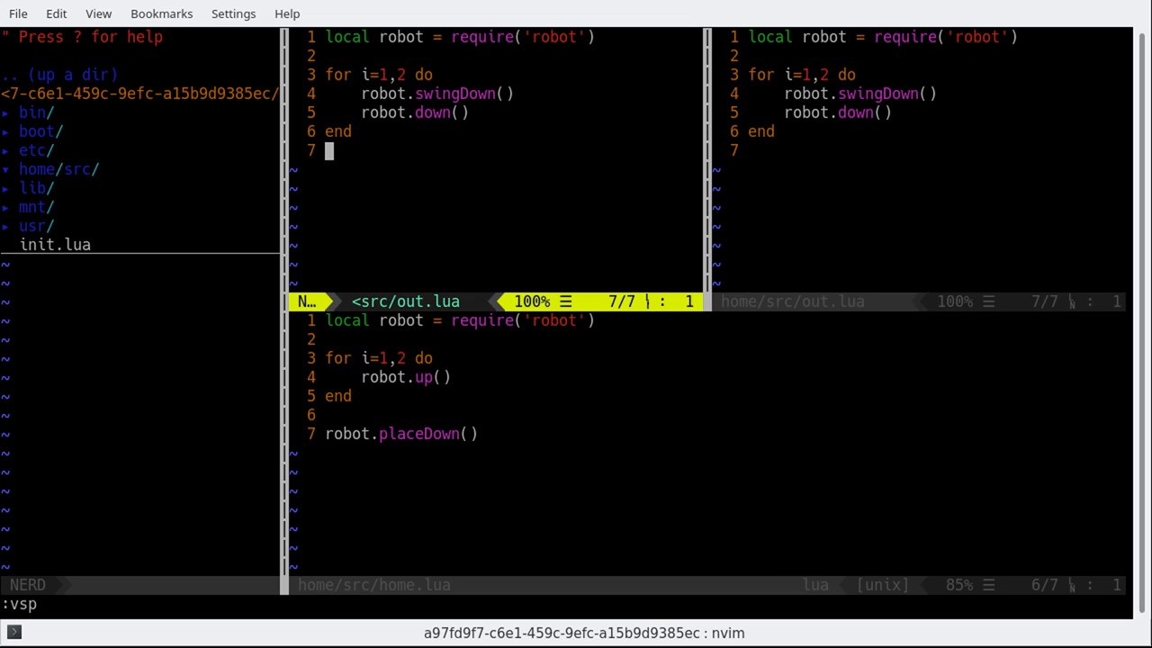
Split the out.lua window and append a robot.turnAround() call
key("ctrl+w")
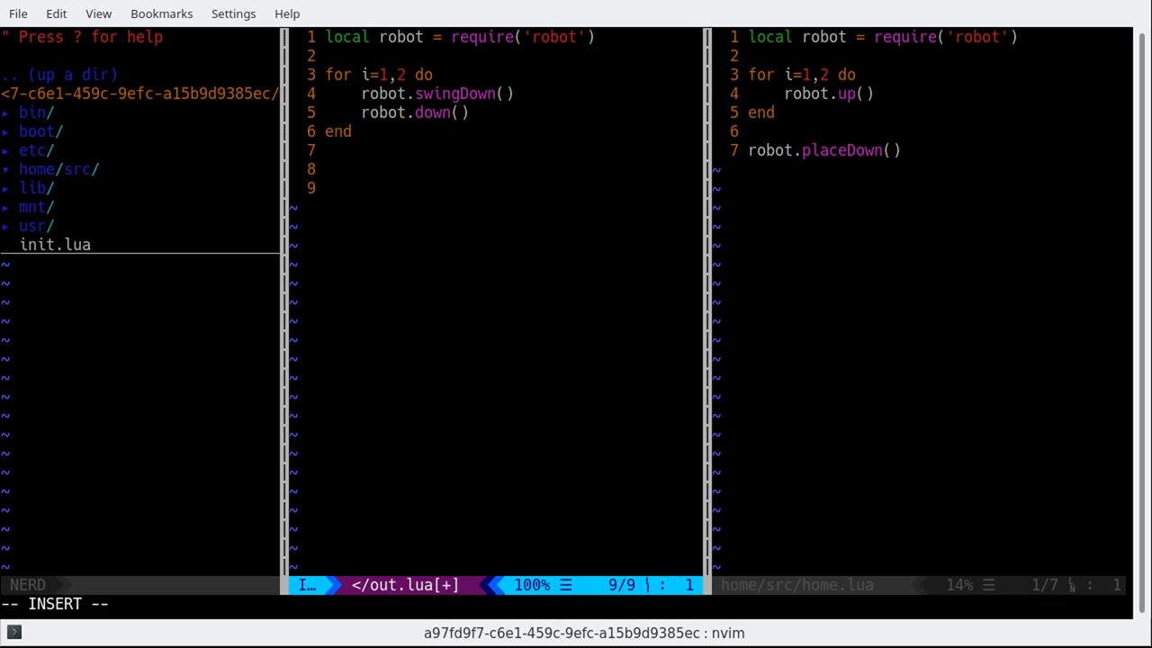
type("robot.")
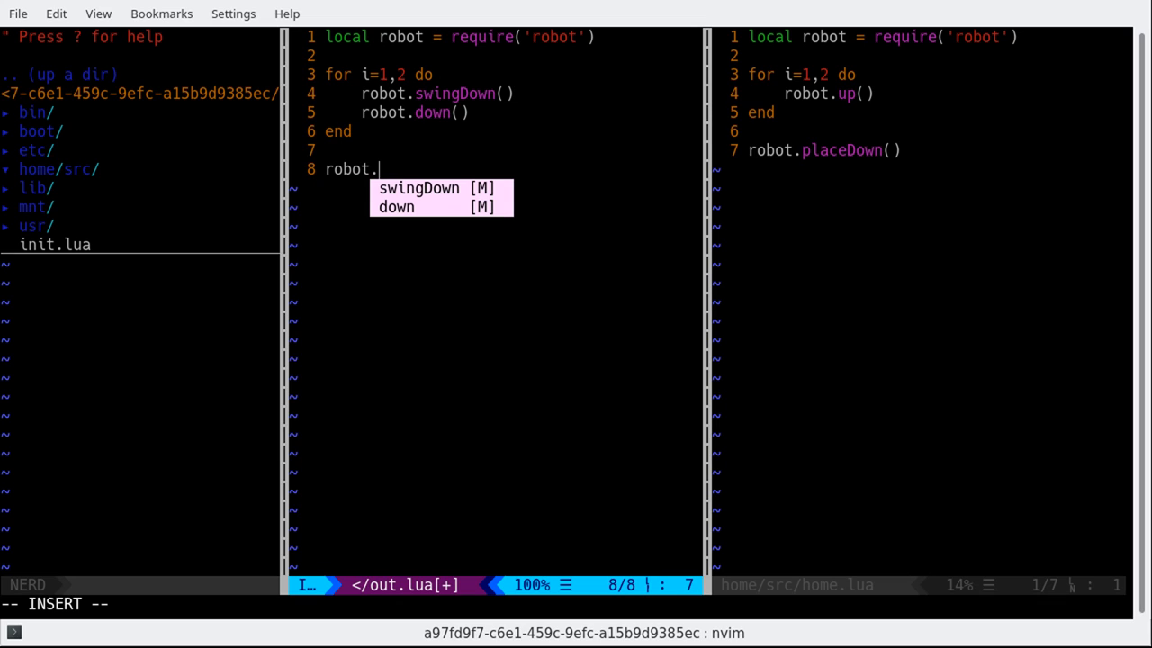
type("turnAroun")
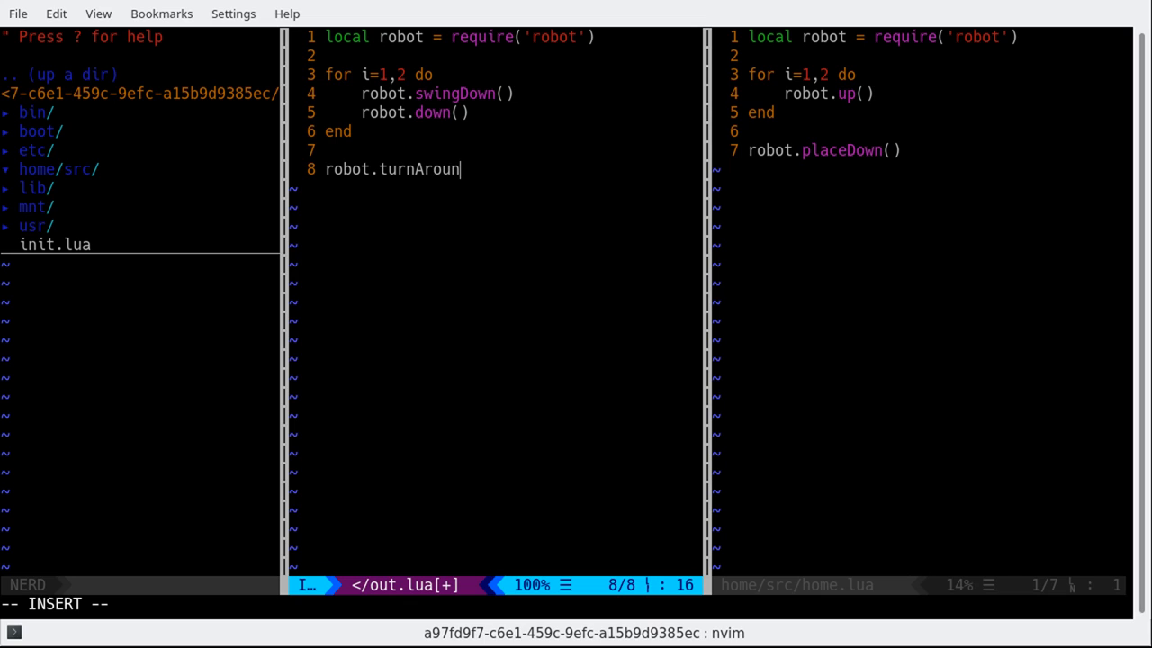
type("d()")
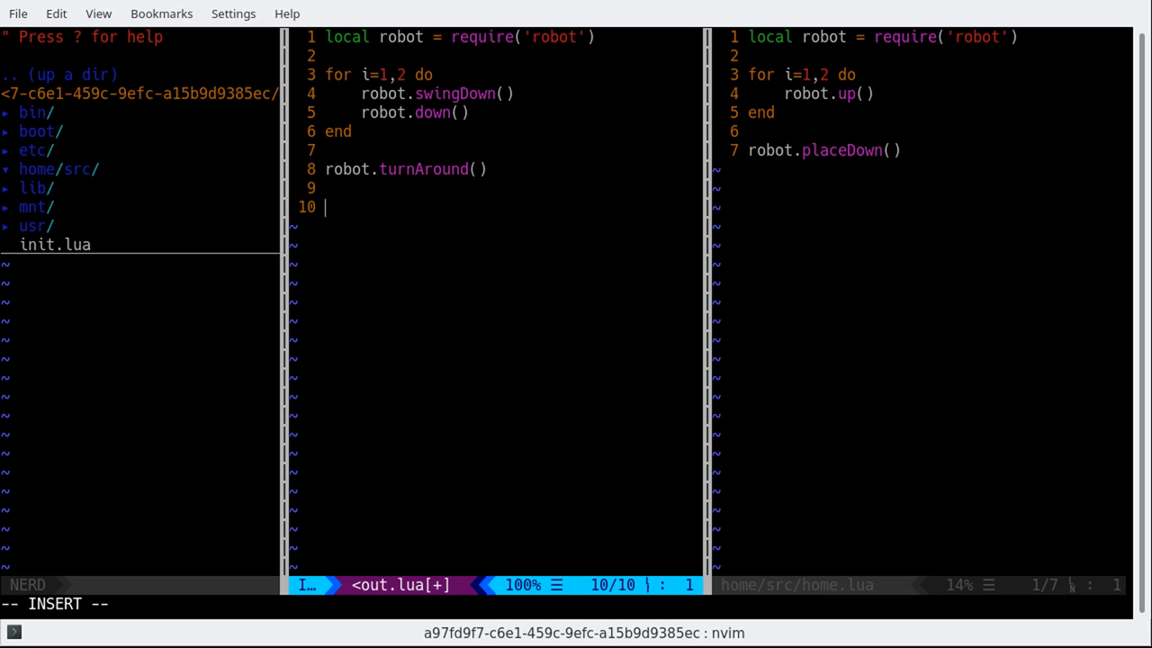
Add a for i=1,2 loop that swings and calls robot.forward() each iteration
type("for i")
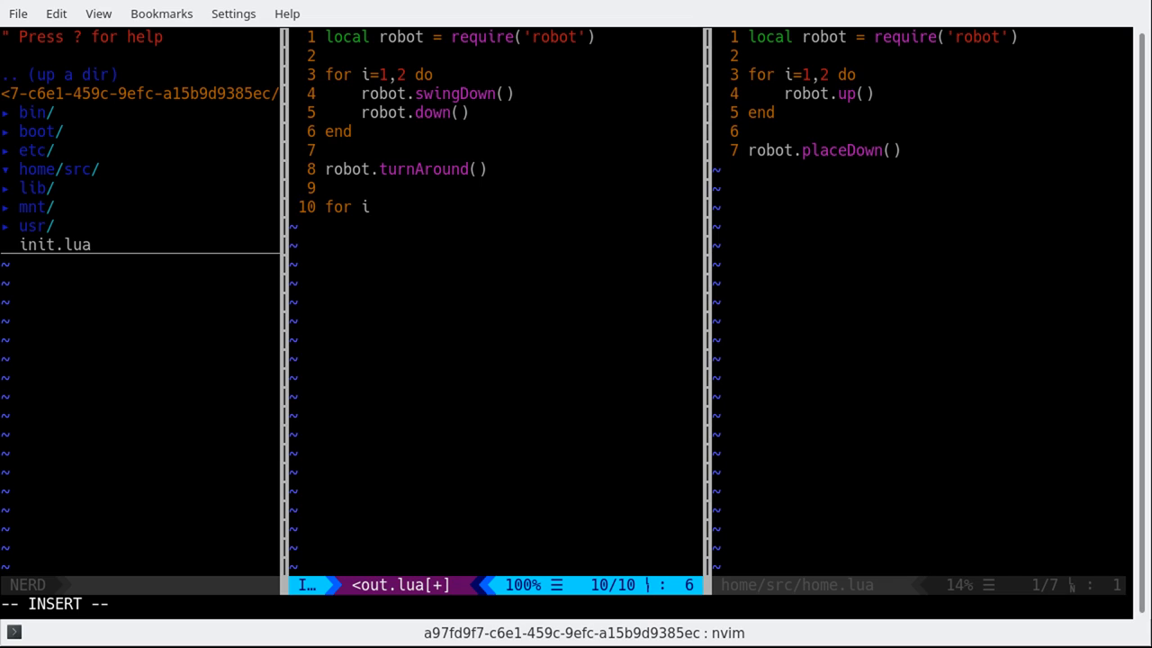
type("=1,2 do")
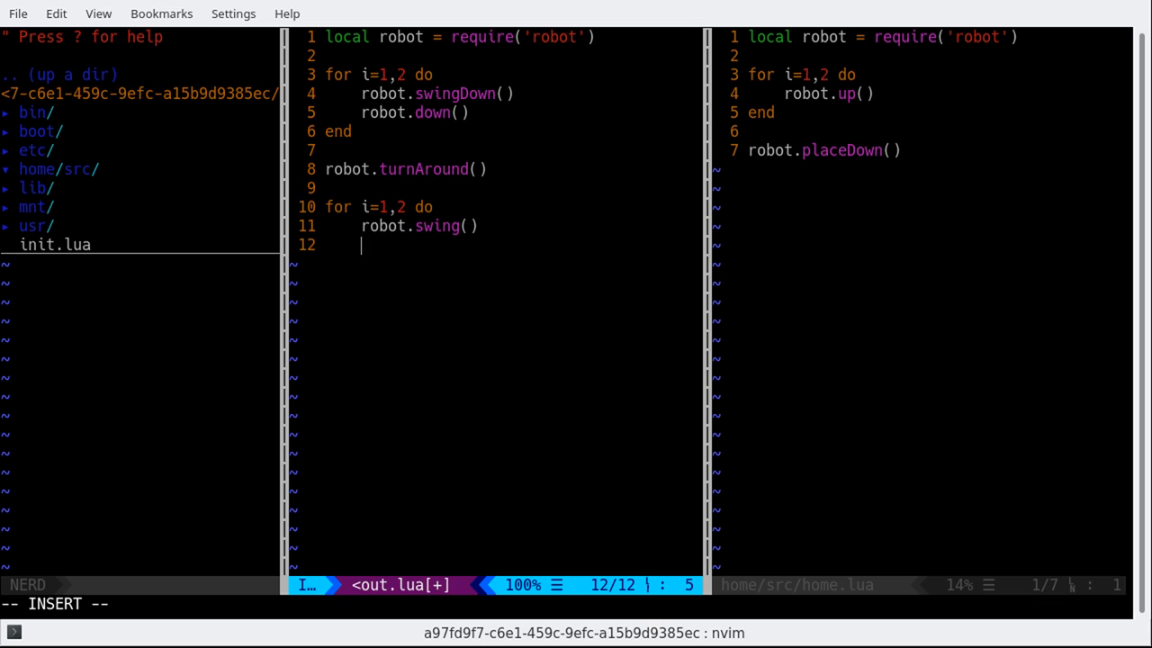
type("robot.forward(")
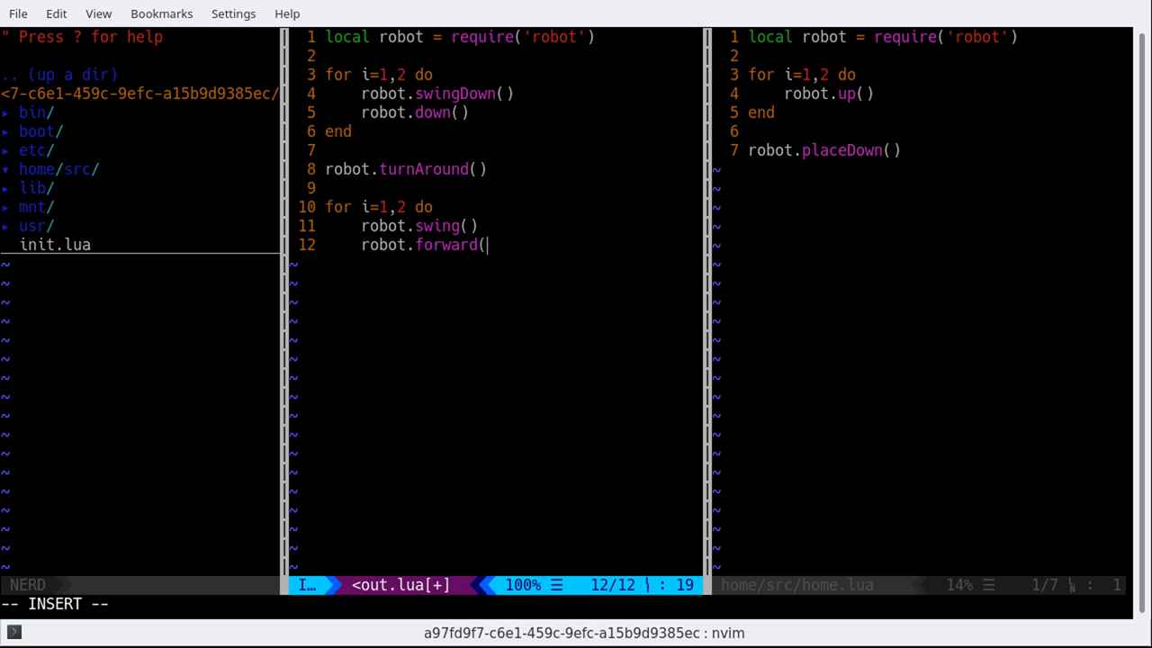
type(")")
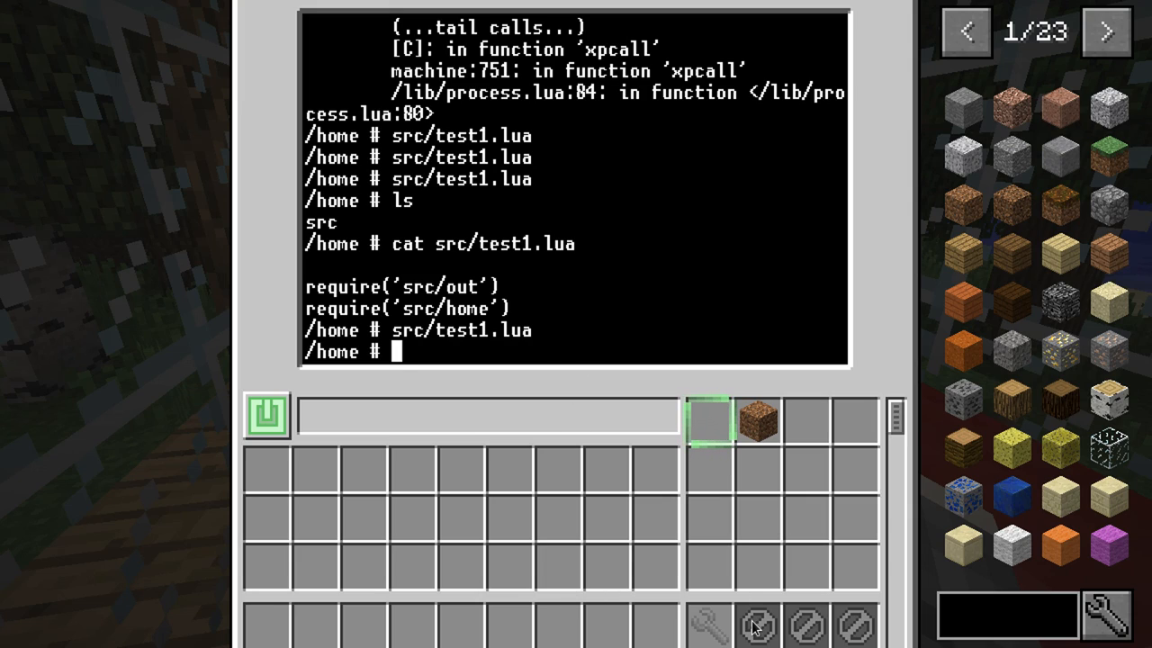
Run src/test1.lua on the robot and close the GUI to watch it dig into the floor
key("Escape")
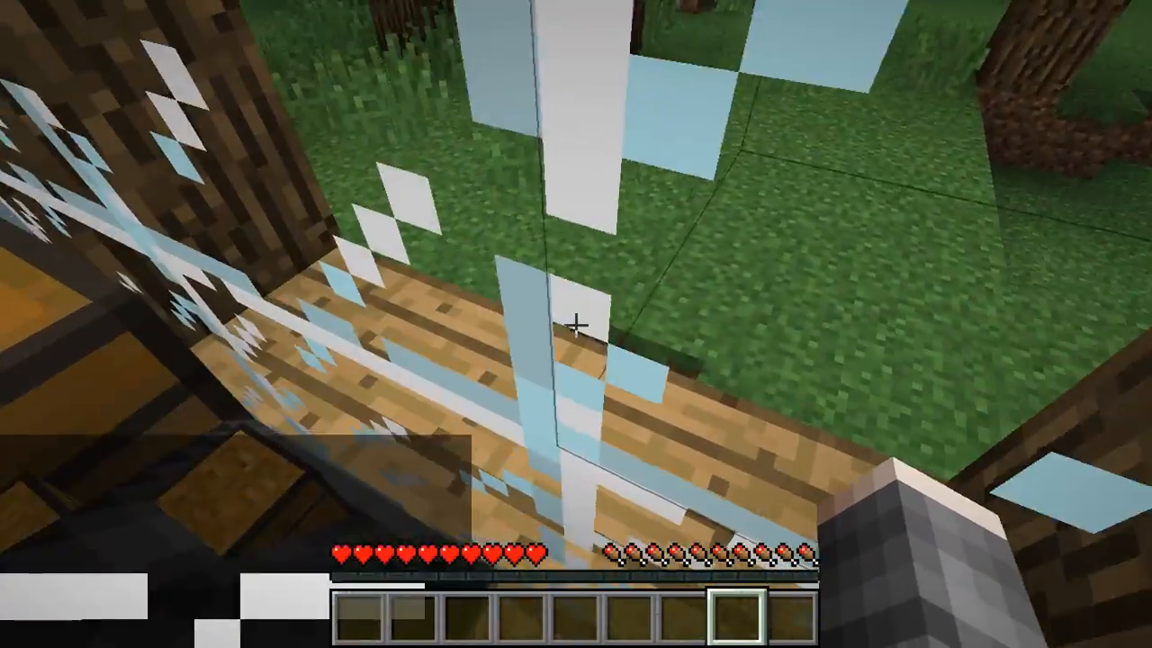
mouse_move(576, 324)
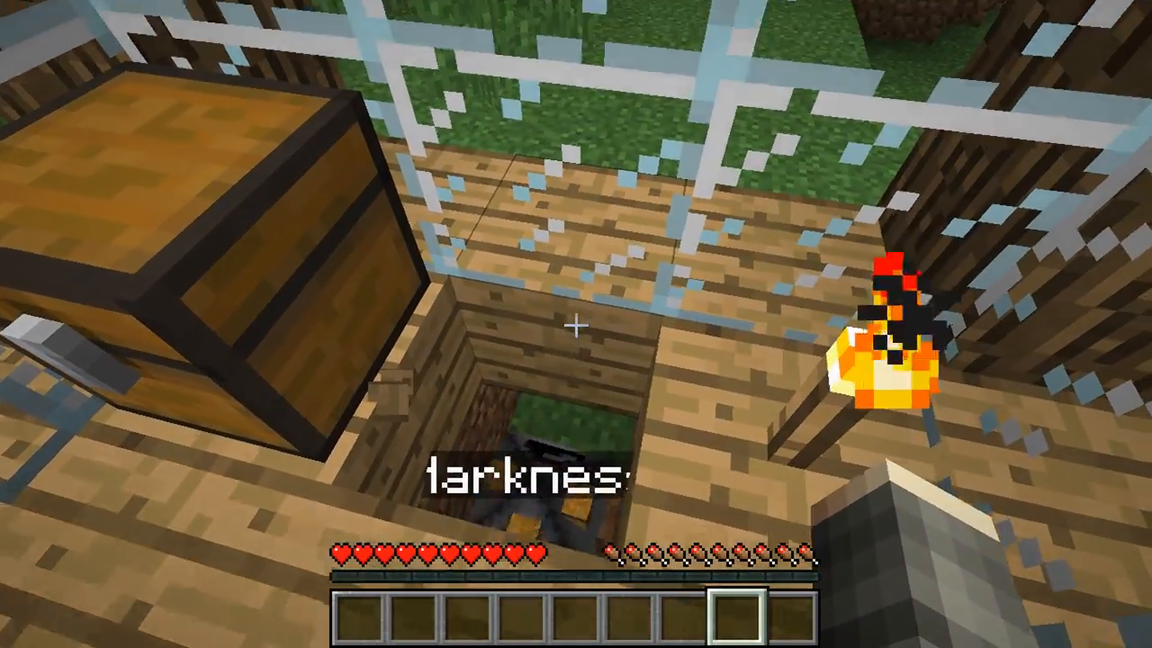
mouse_move(576, 324)
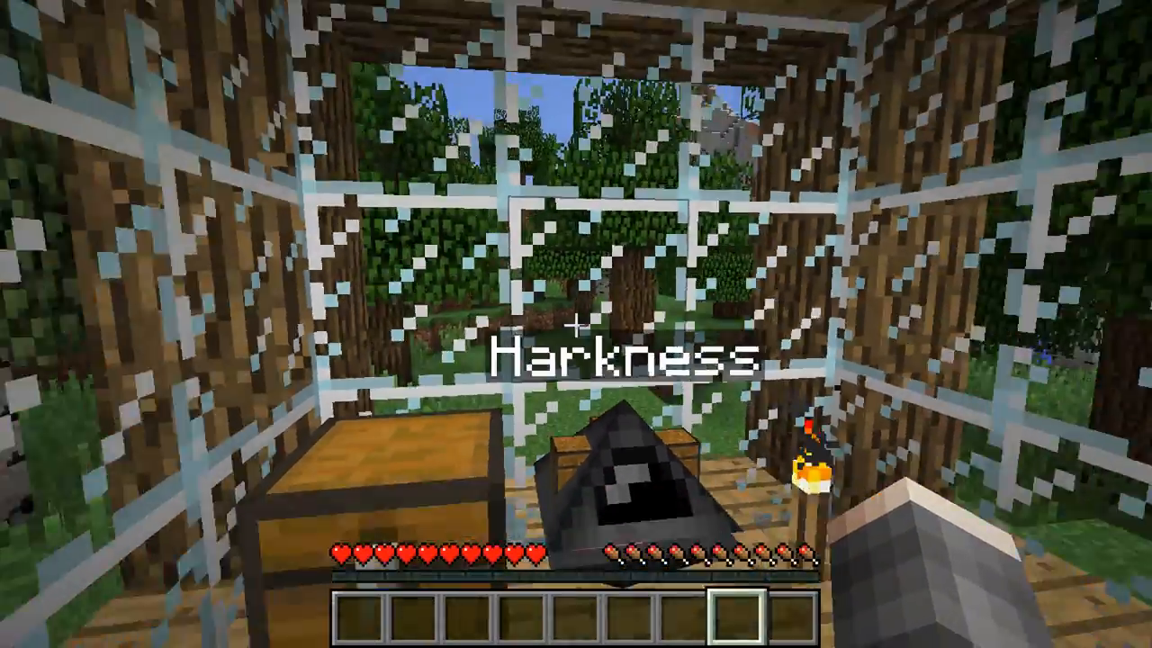
mouse_move(575, 306)
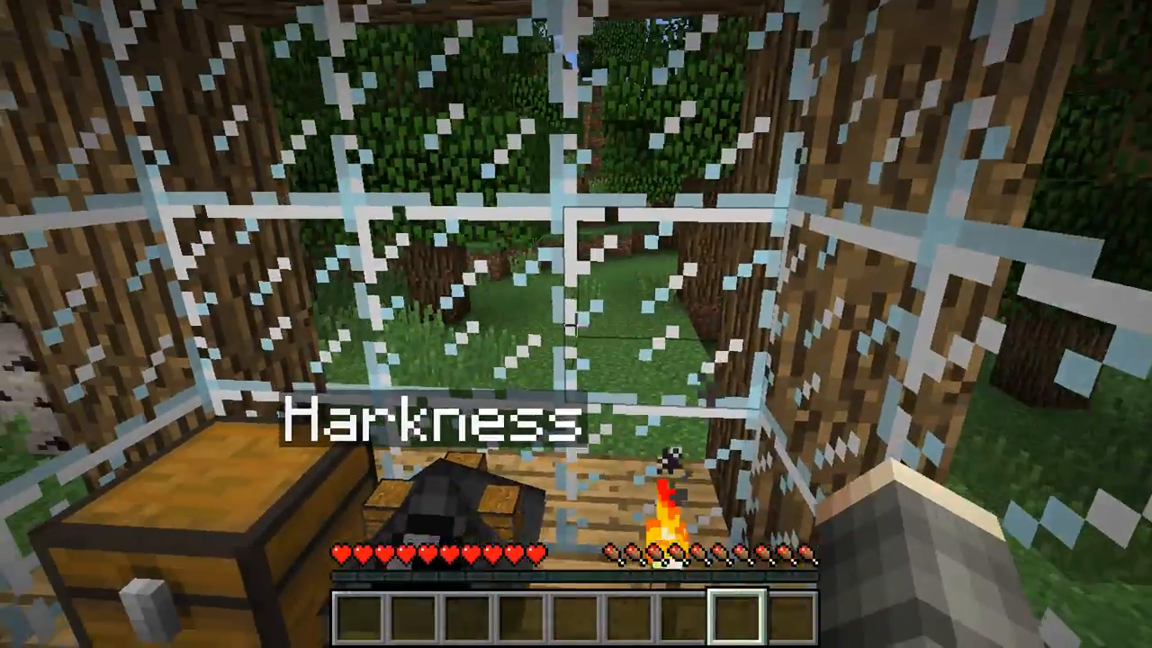
mouse_move(575, 324)
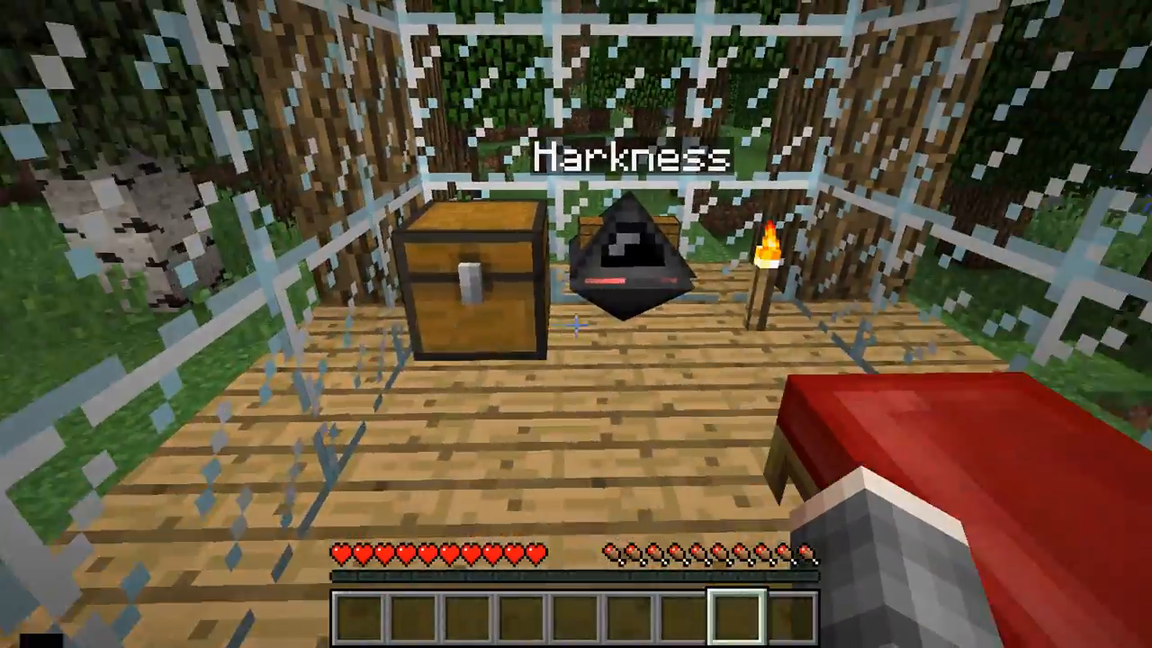
mouse_move(576, 324)
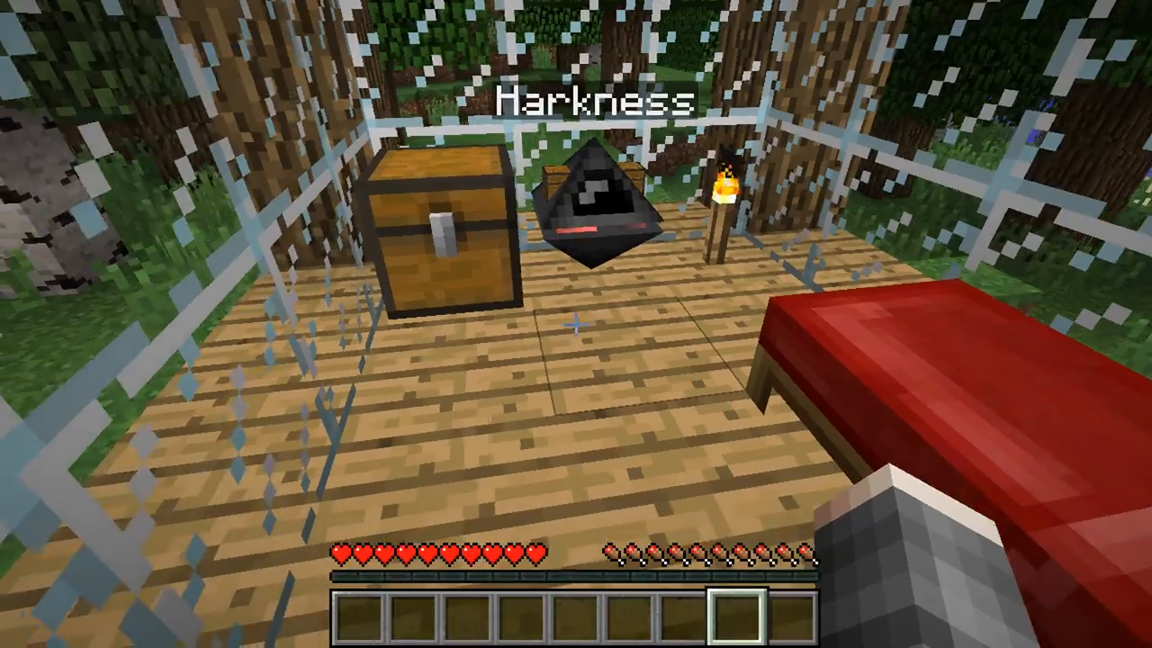
mouse_move(576, 324)
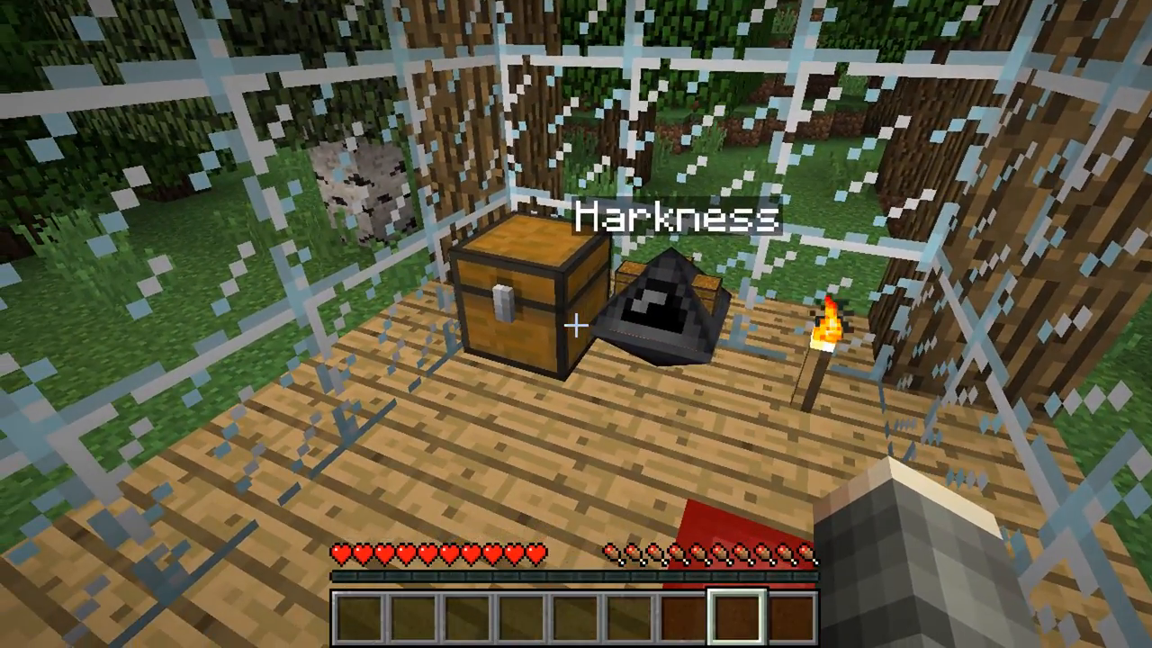